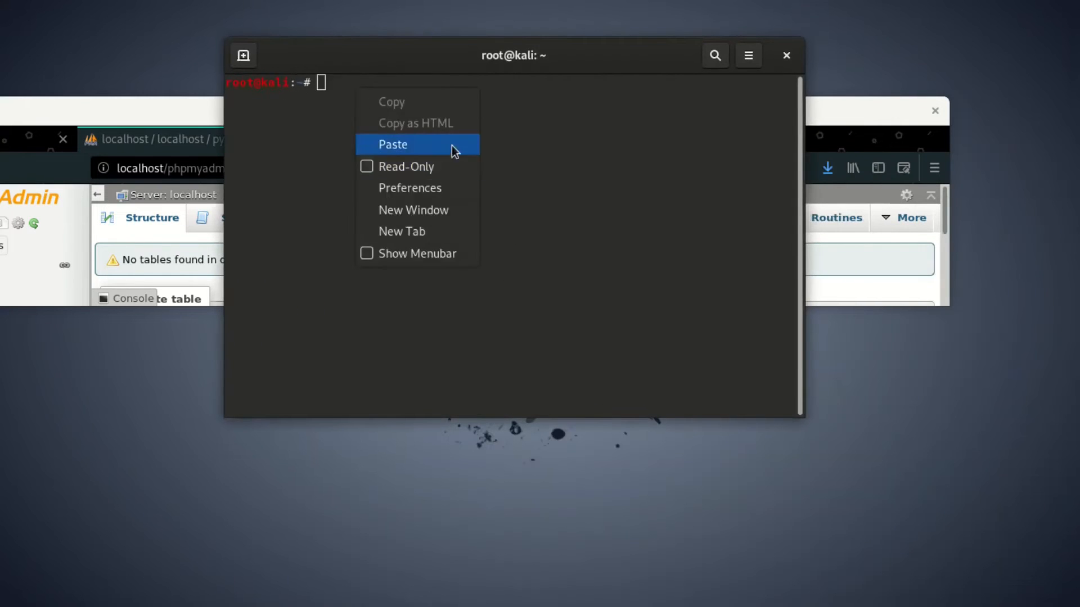
- Dismiss the menu and run python manage.py makemigrations at the ~ prompt, hitting the missing manage.py error
click(393, 145)
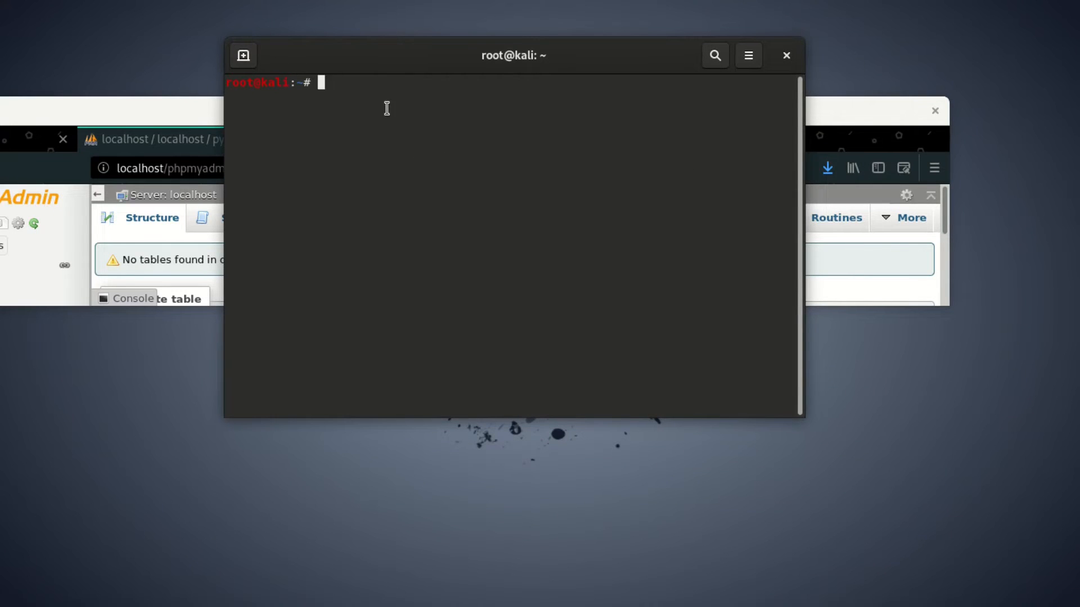
text(pyth)
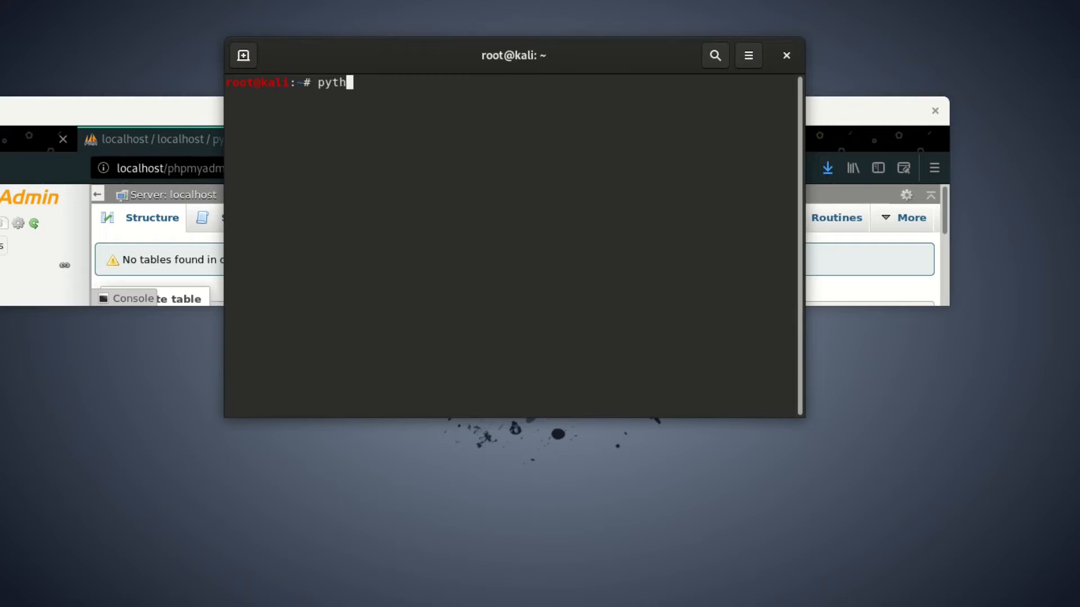
text(on)
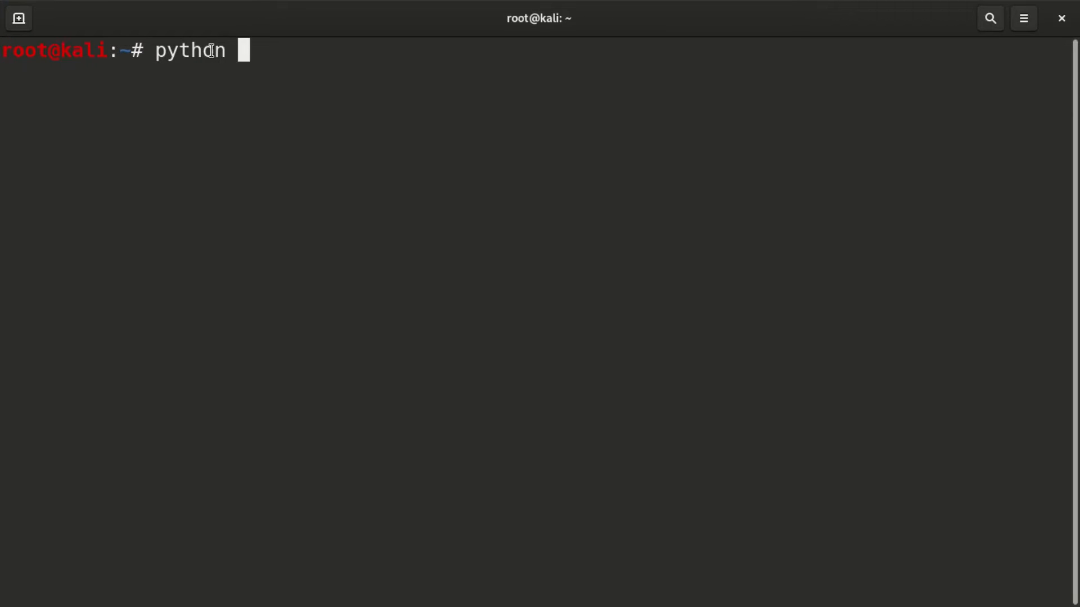
text(man)
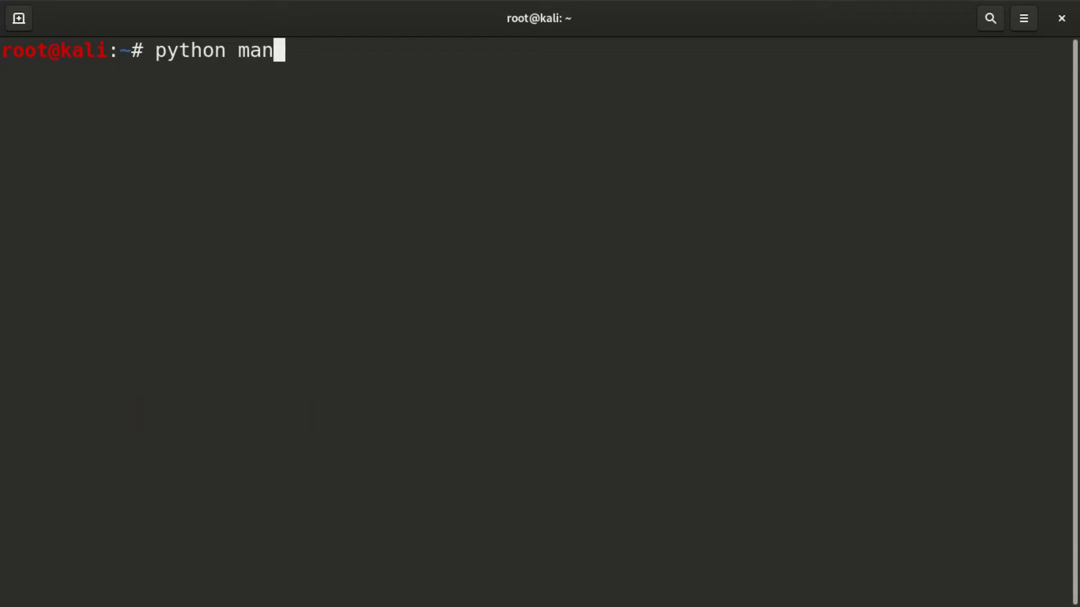
text(age)
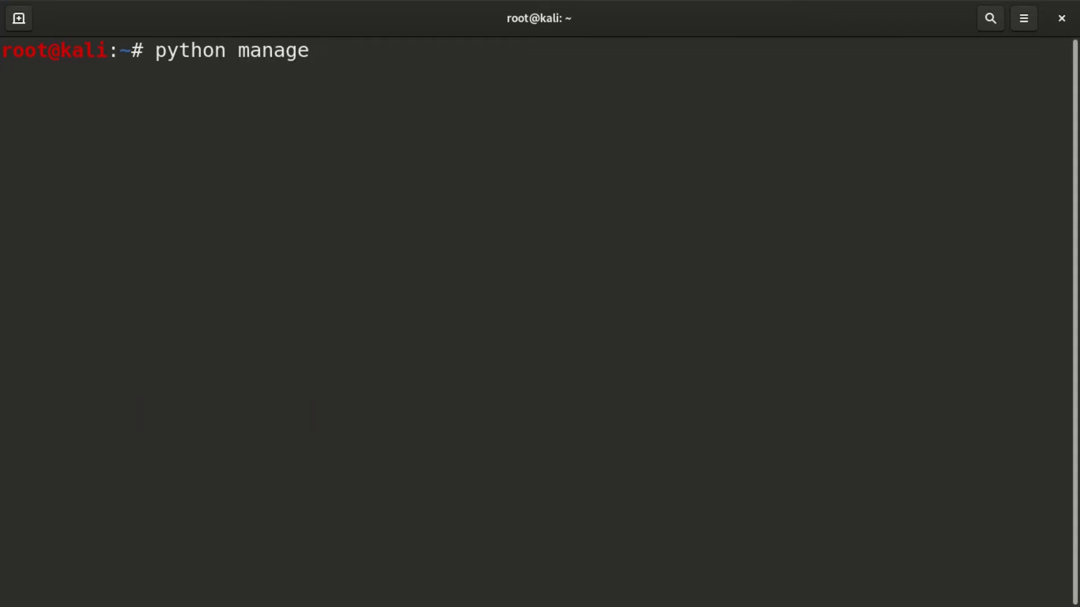
text(.p)
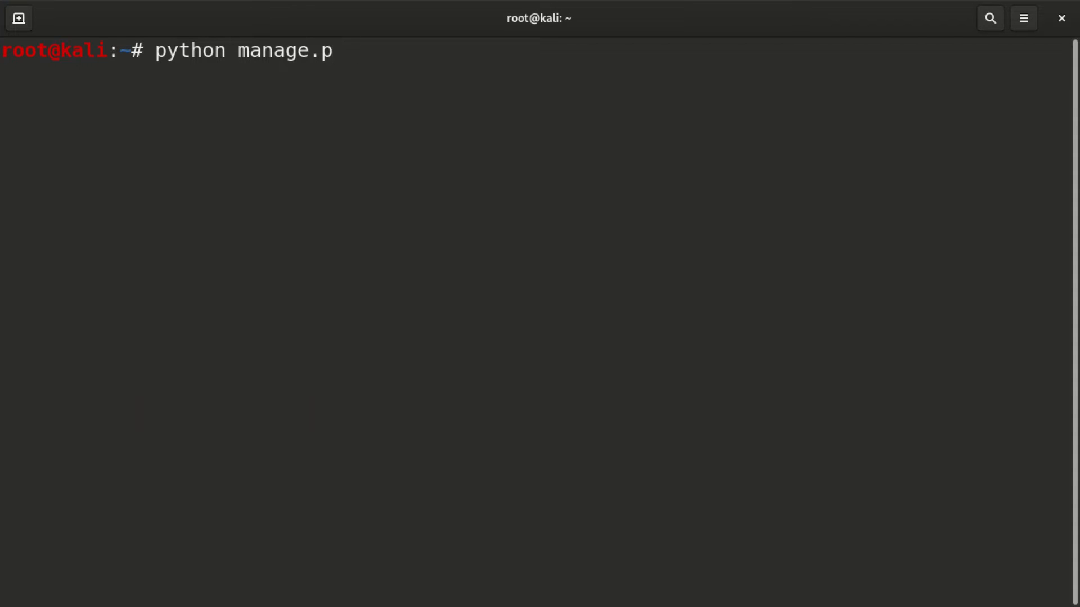
text(y)
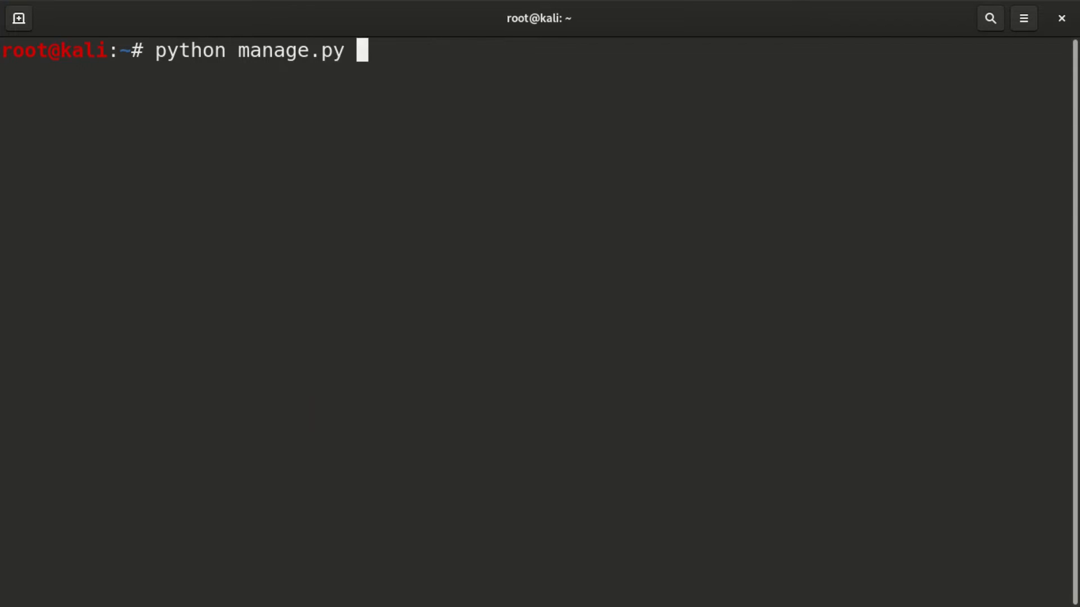
text(m)
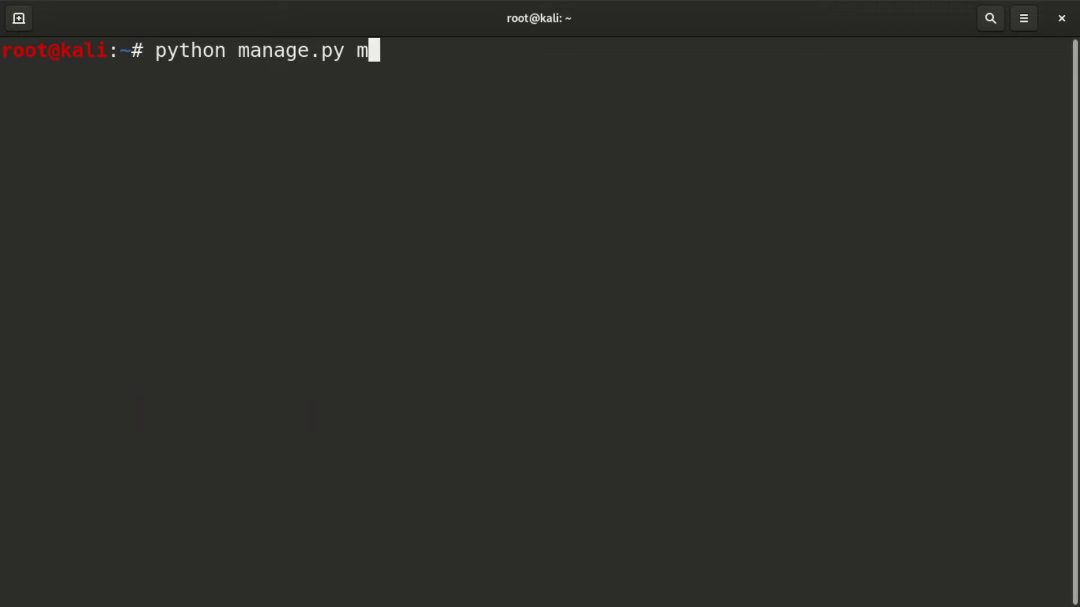
text(akemigra)
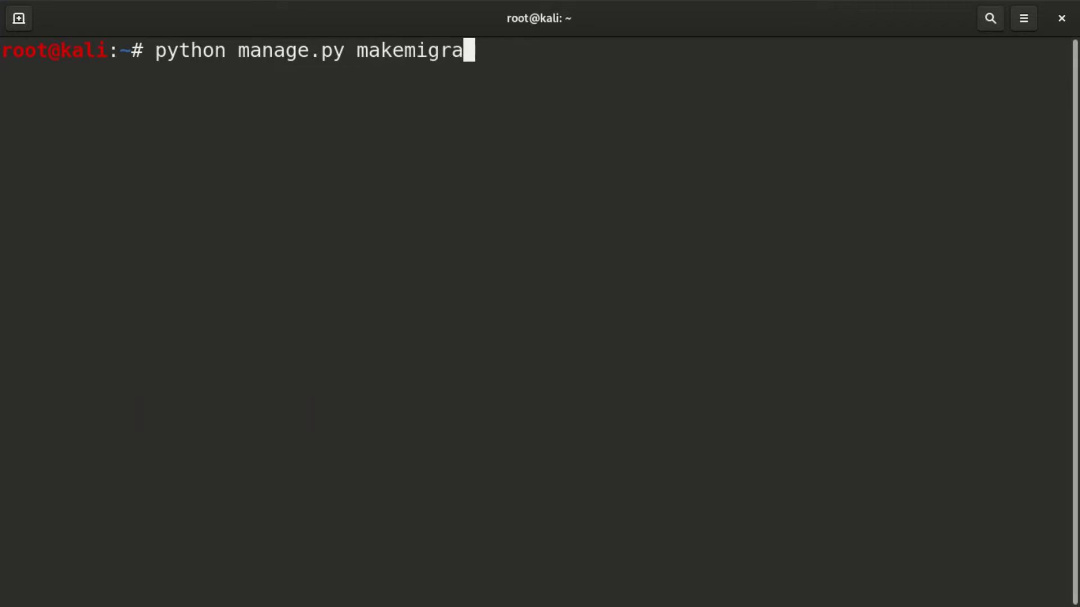
text(tions)
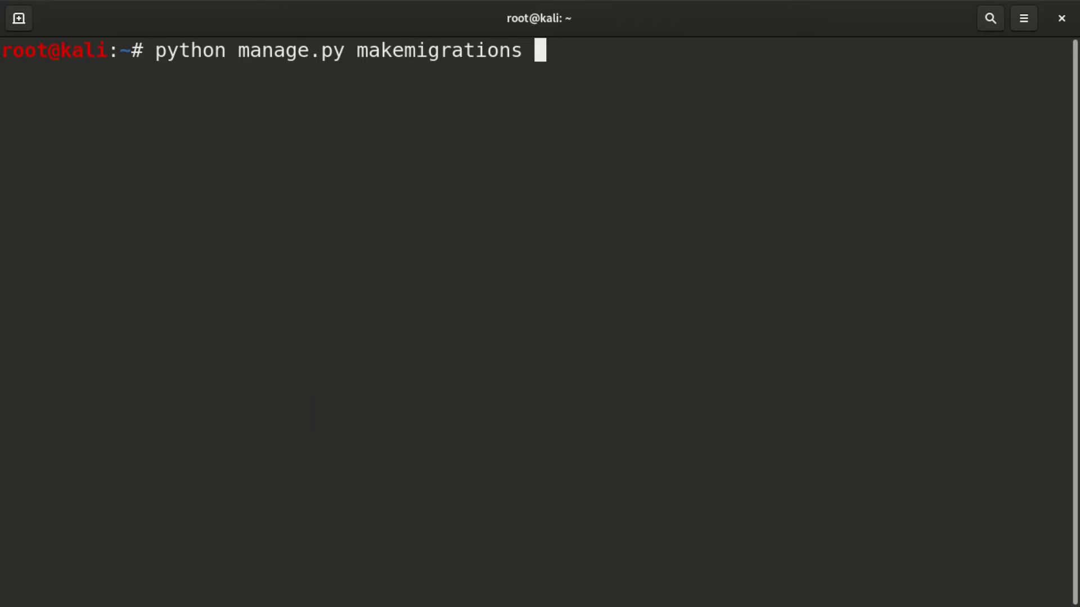
key(Return)
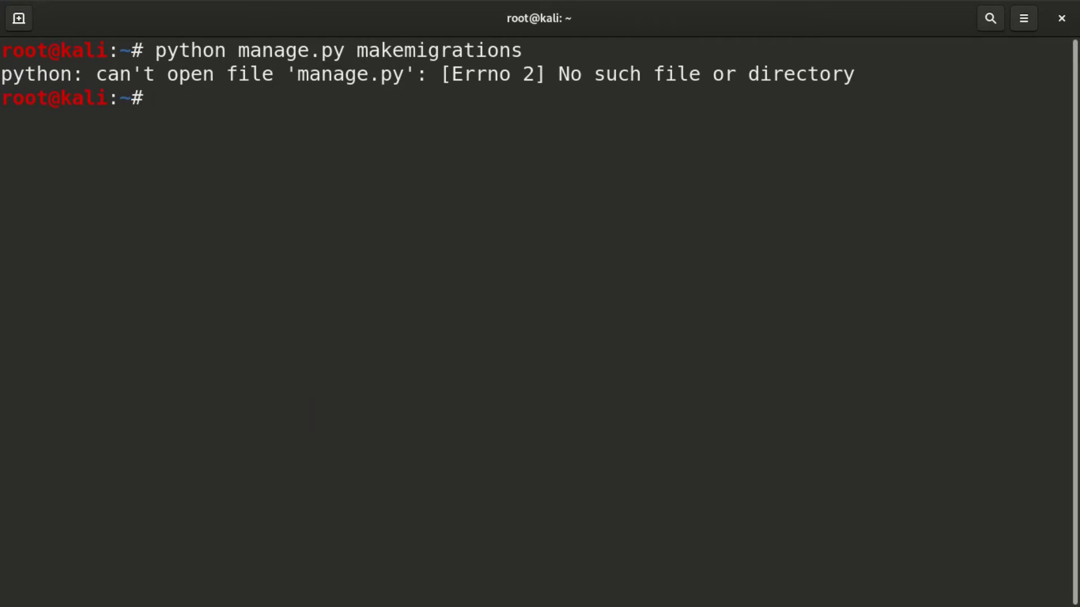
mouse_move(216, 34)
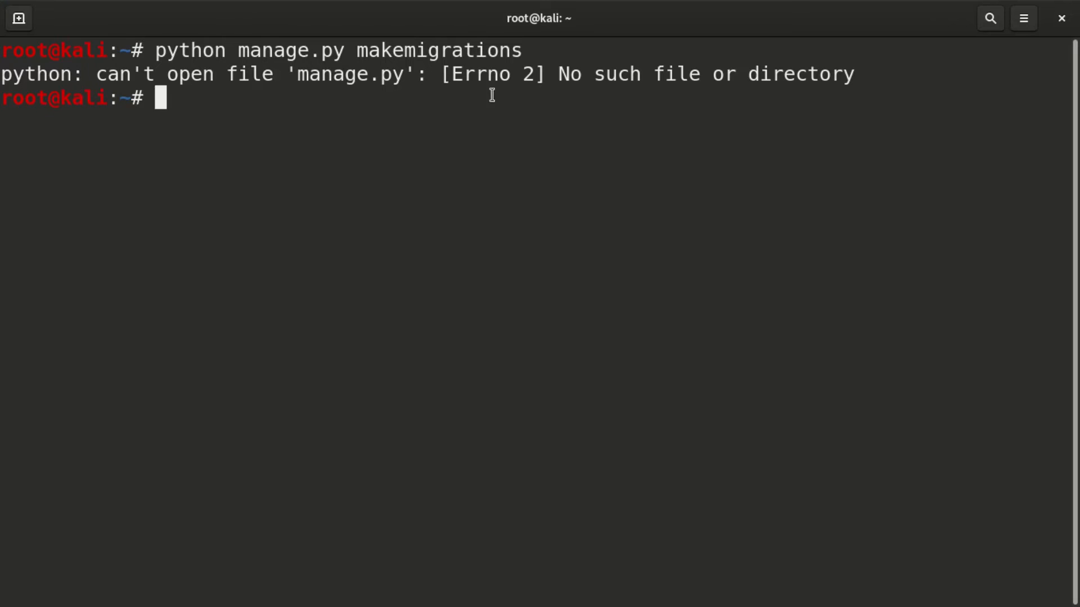
mouse_move(769, 95)
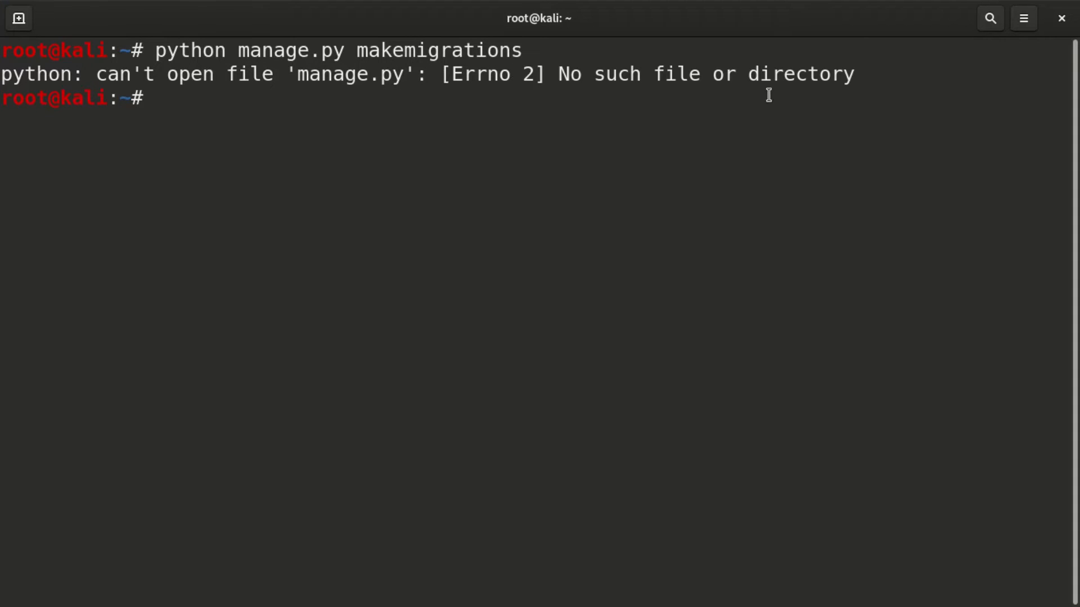
mouse_move(610, 102)
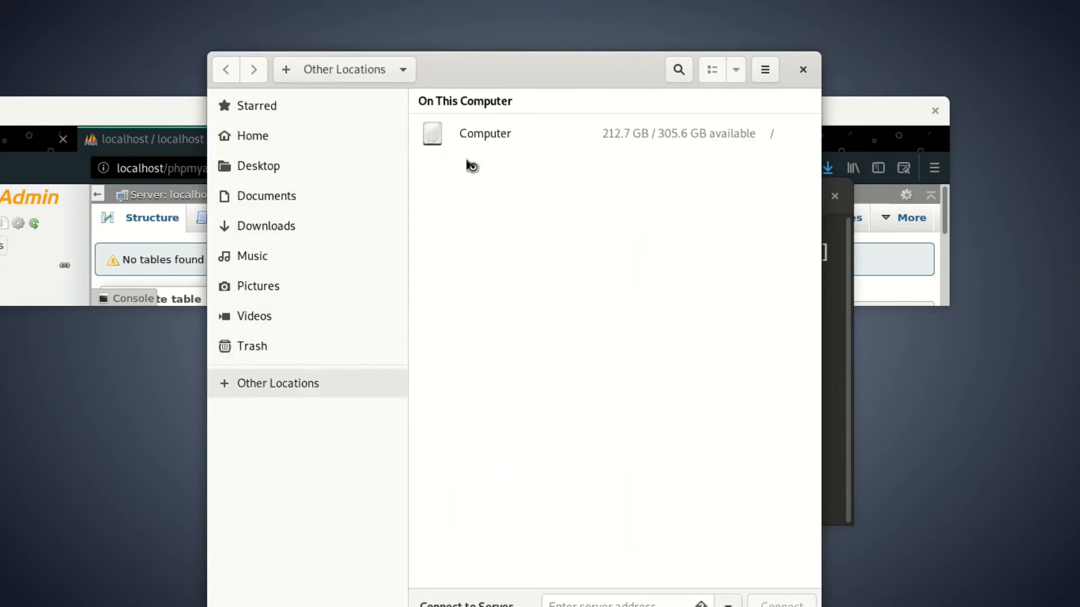
- Browse Computer > var > www > django_app1 in Files and select manage.py
double_click(484, 134)
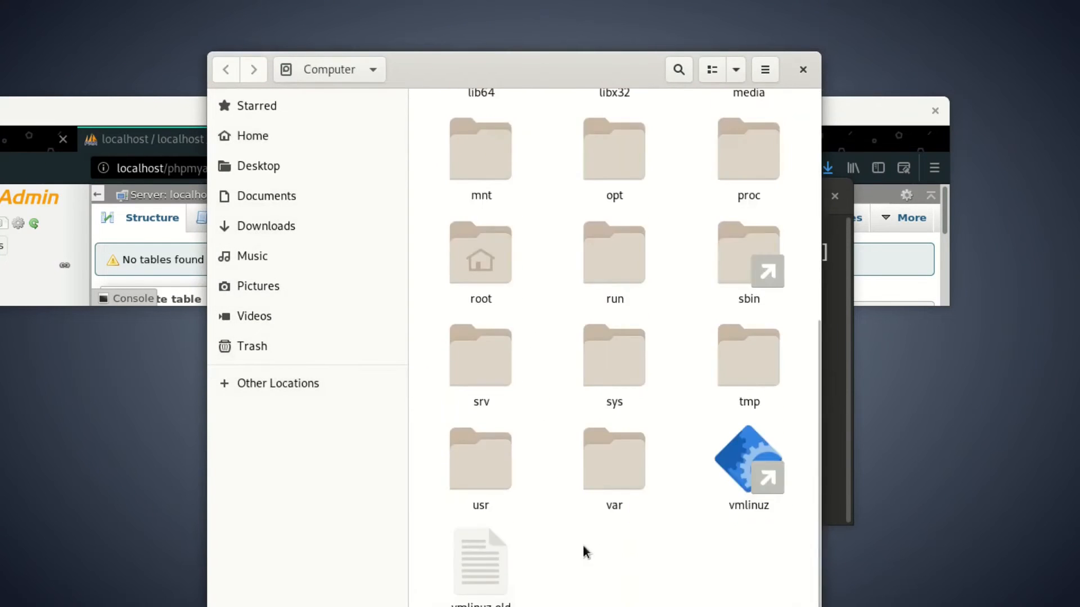
double_click(613, 459)
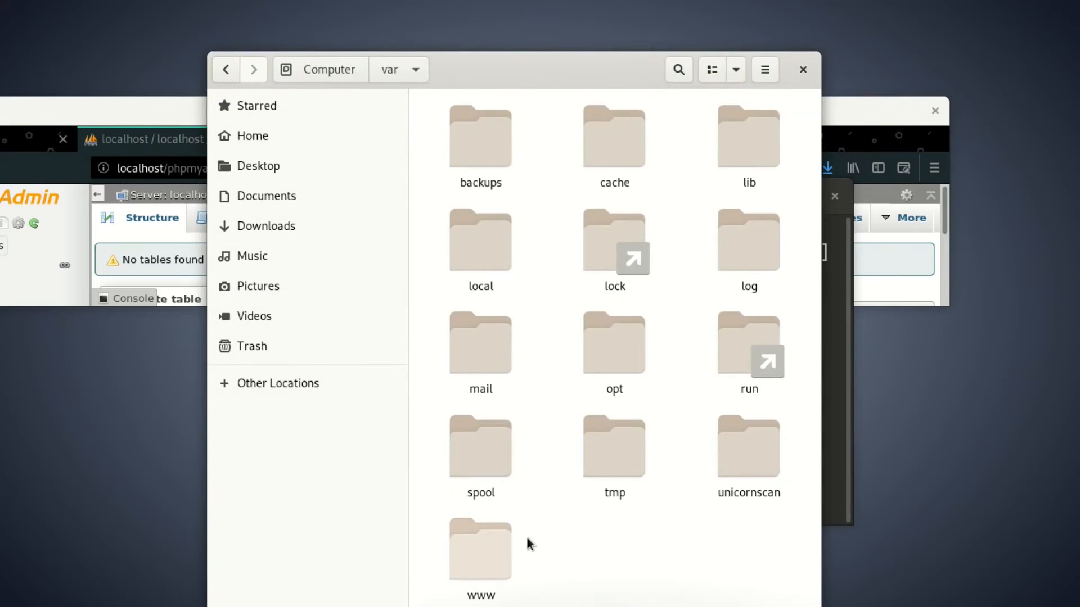
double_click(479, 549)
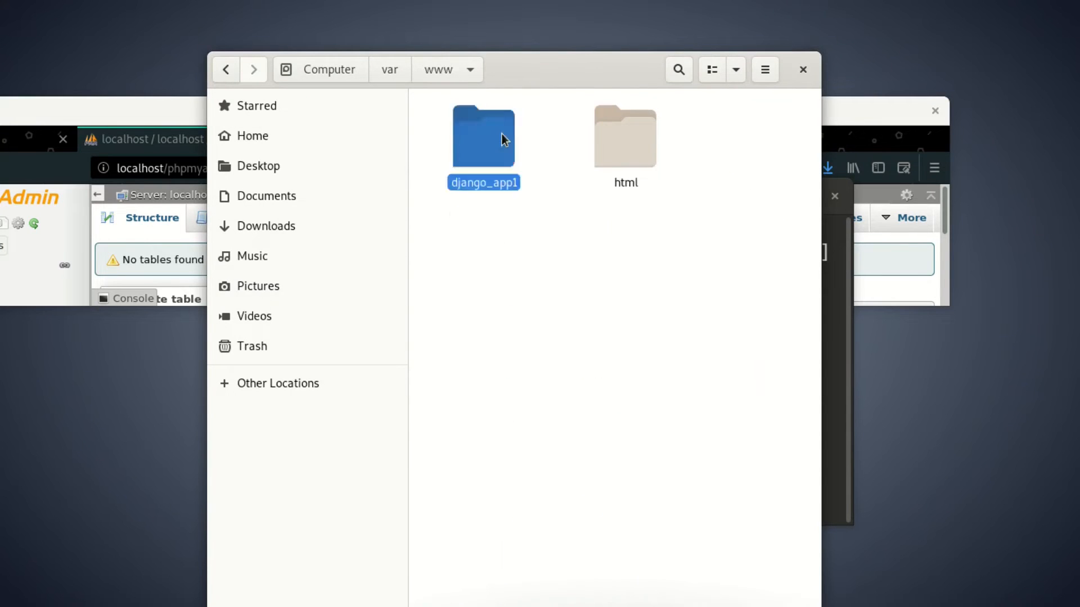
double_click(484, 135)
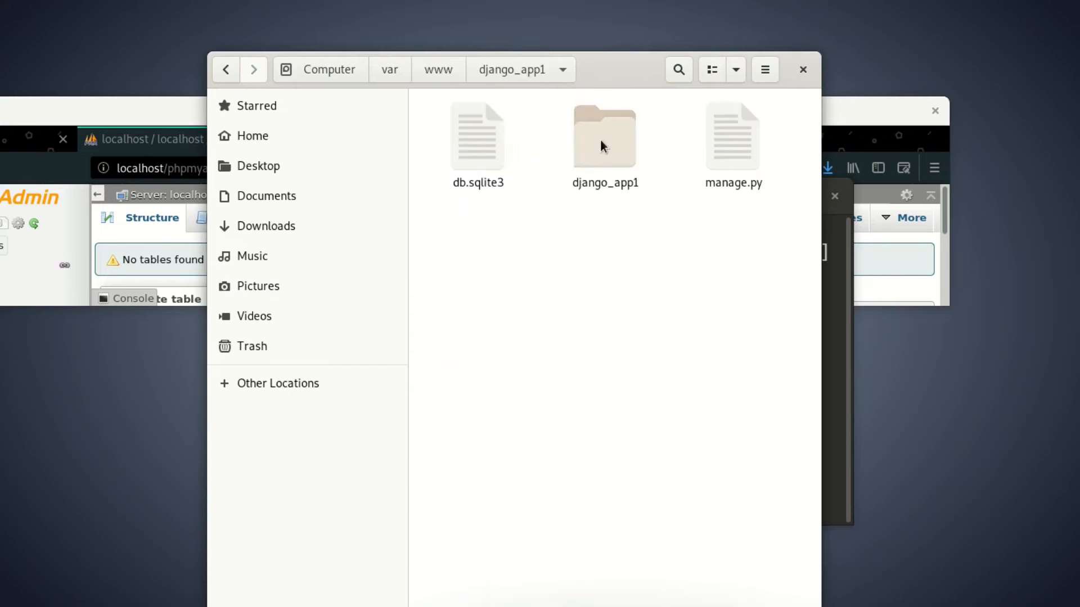
click(732, 136)
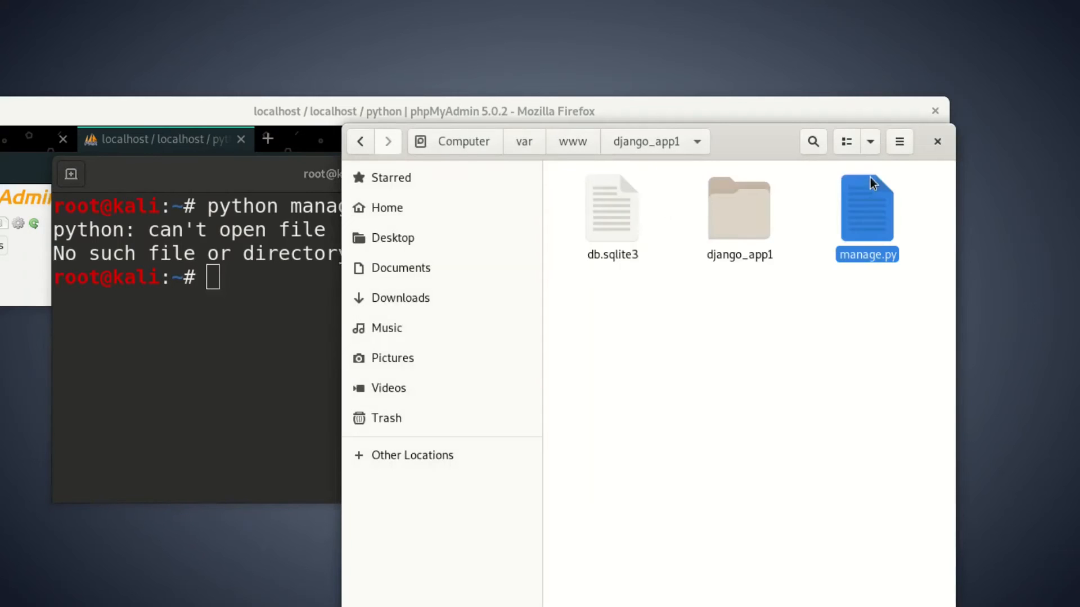
mouse_move(953, 128)
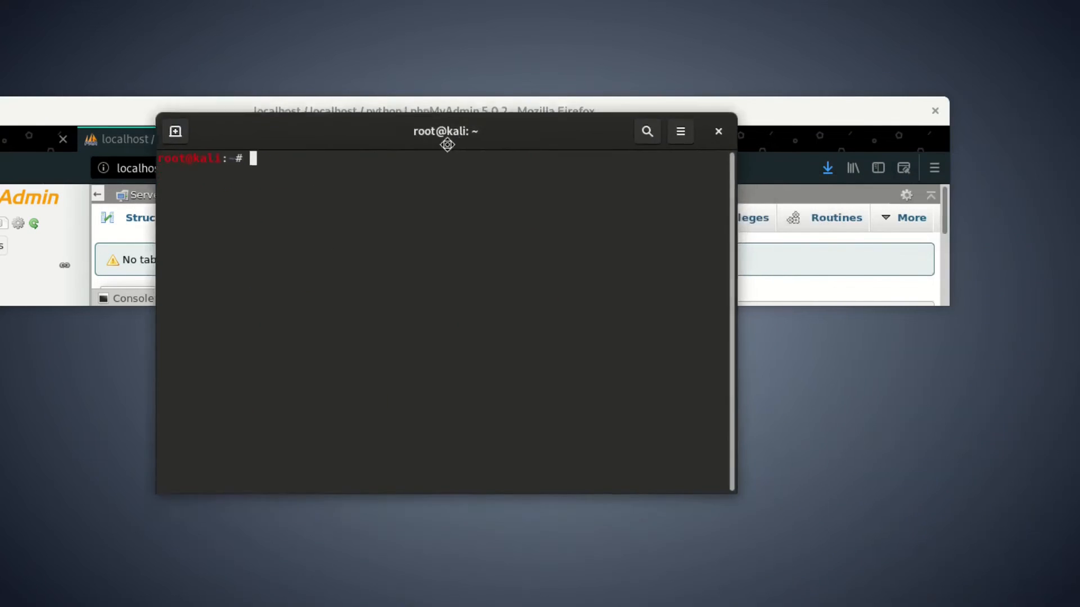
- Change to /var and list its contents
text(cd)
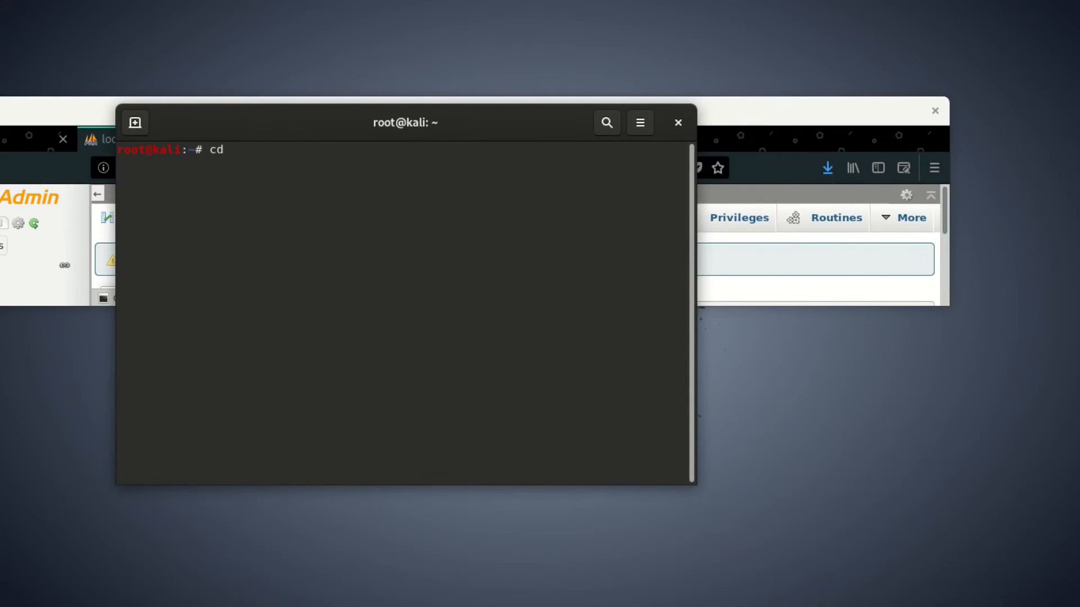
text(/)
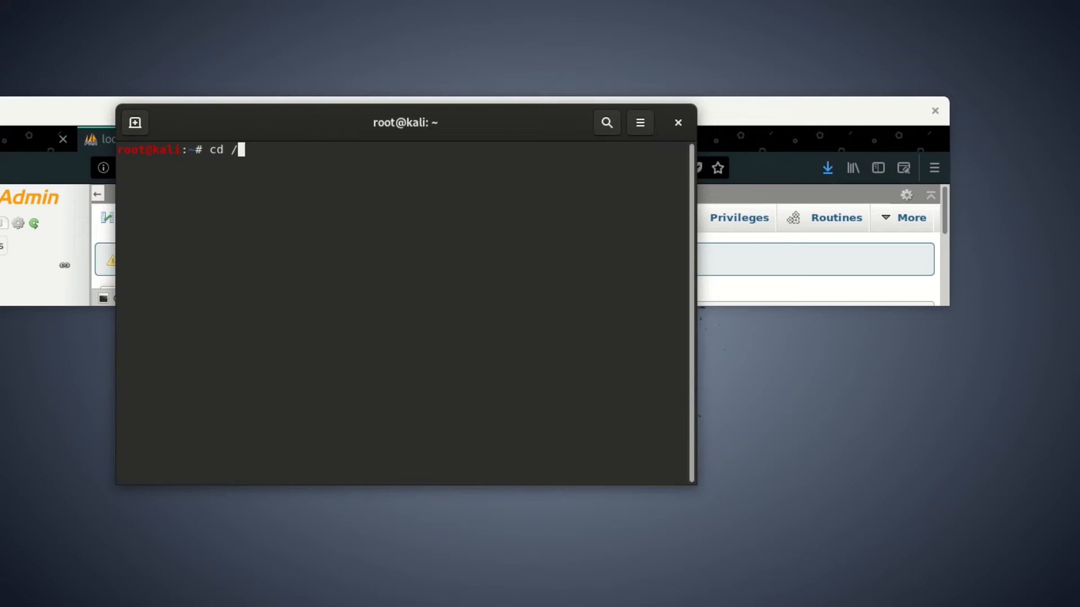
text(var)
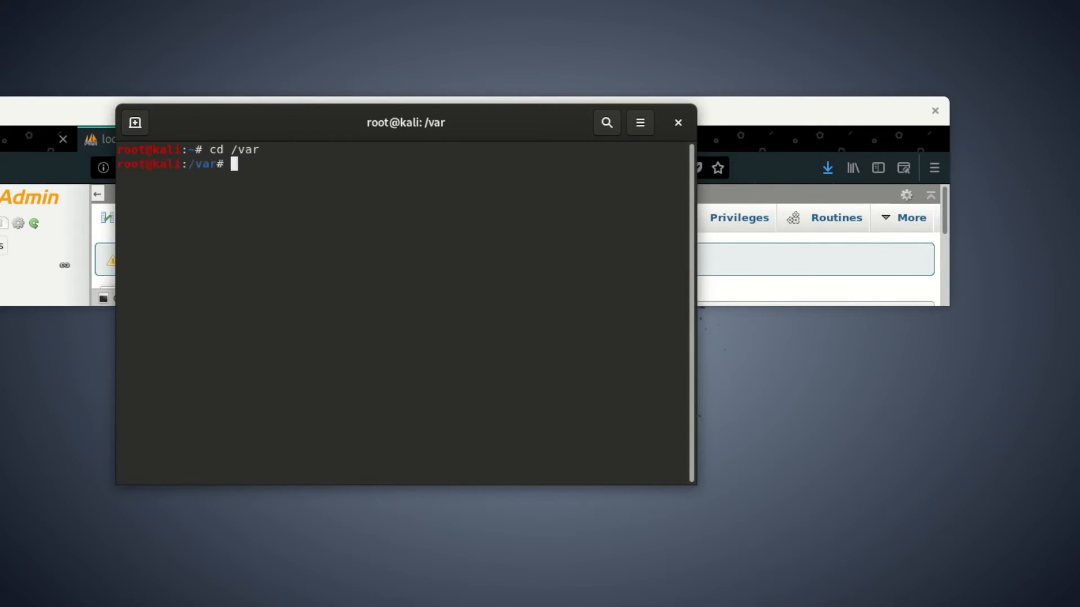
text(ls)
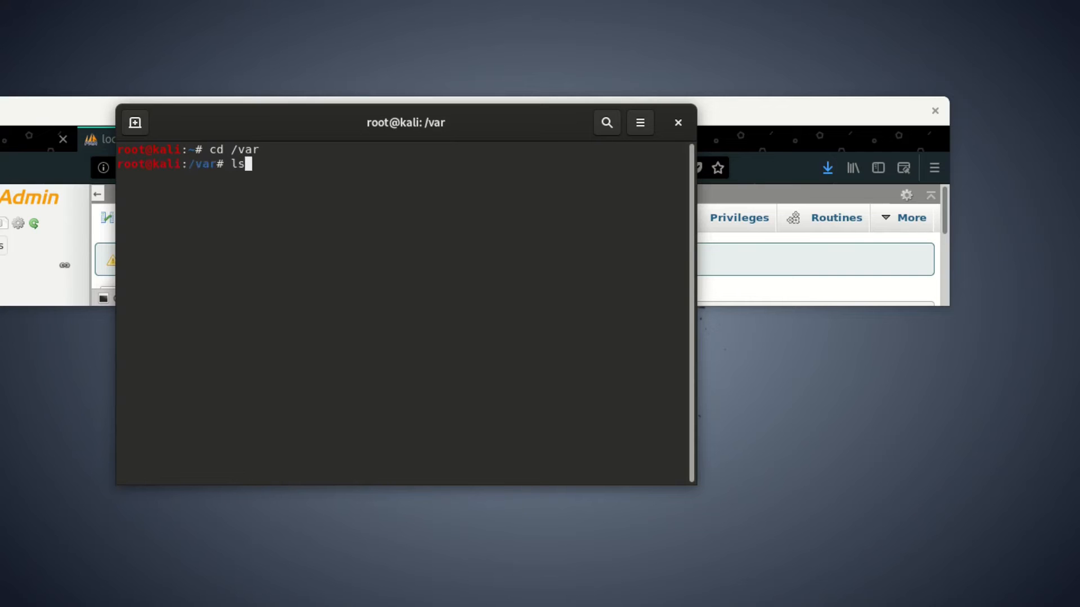
key(Return)
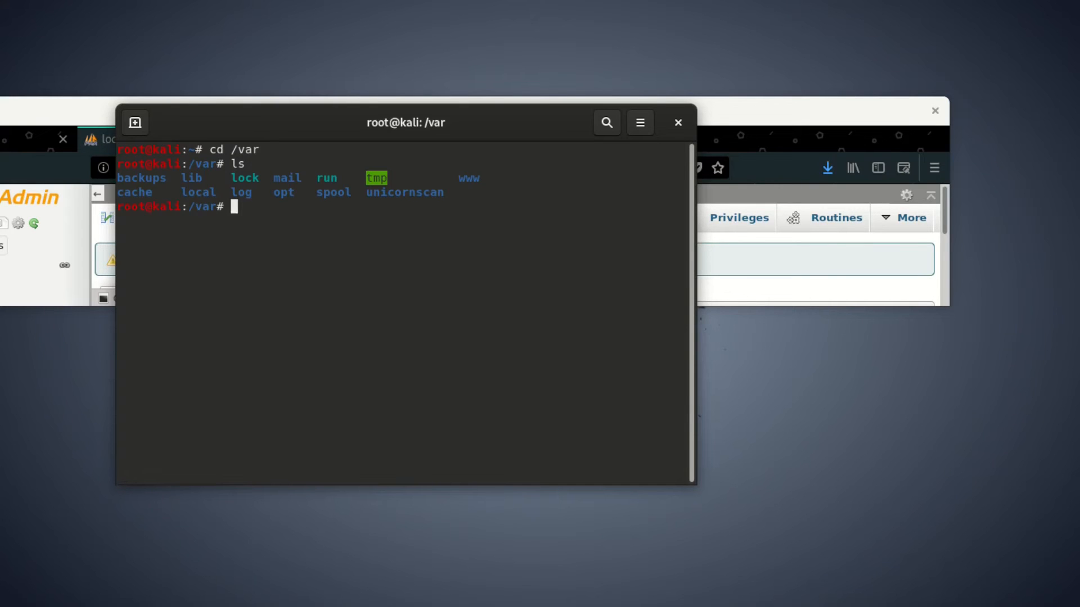
- Move into www and then html, listing each folder's contents
text(cd)
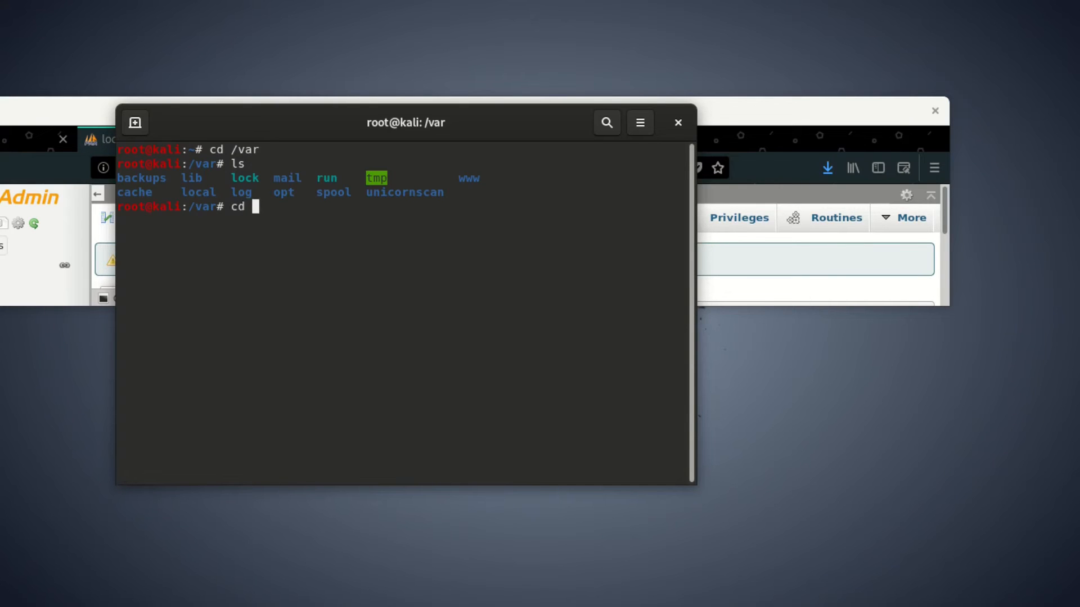
text(www)
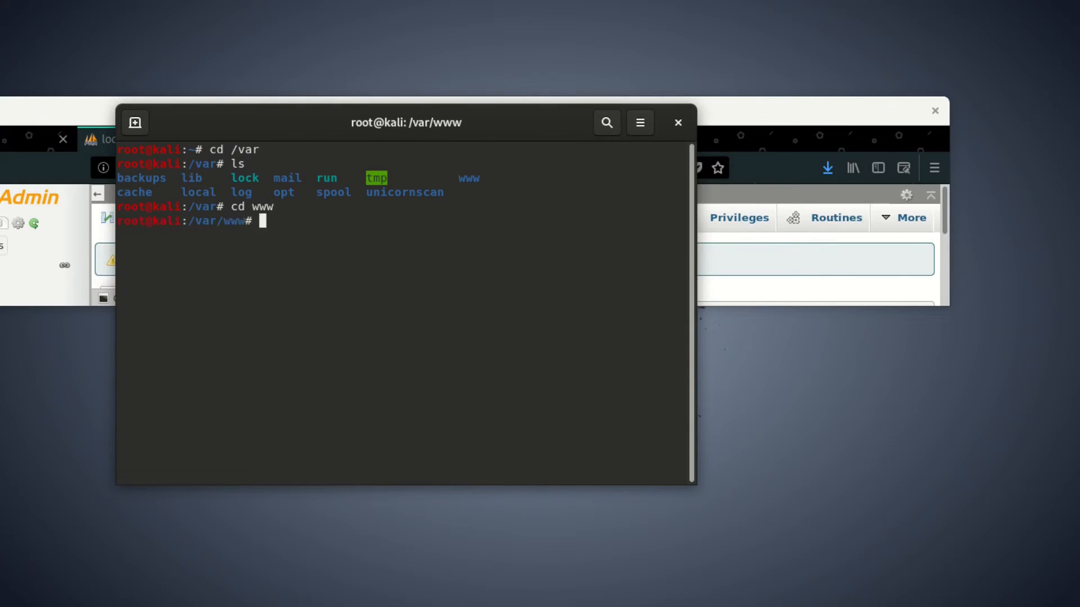
text(ls)
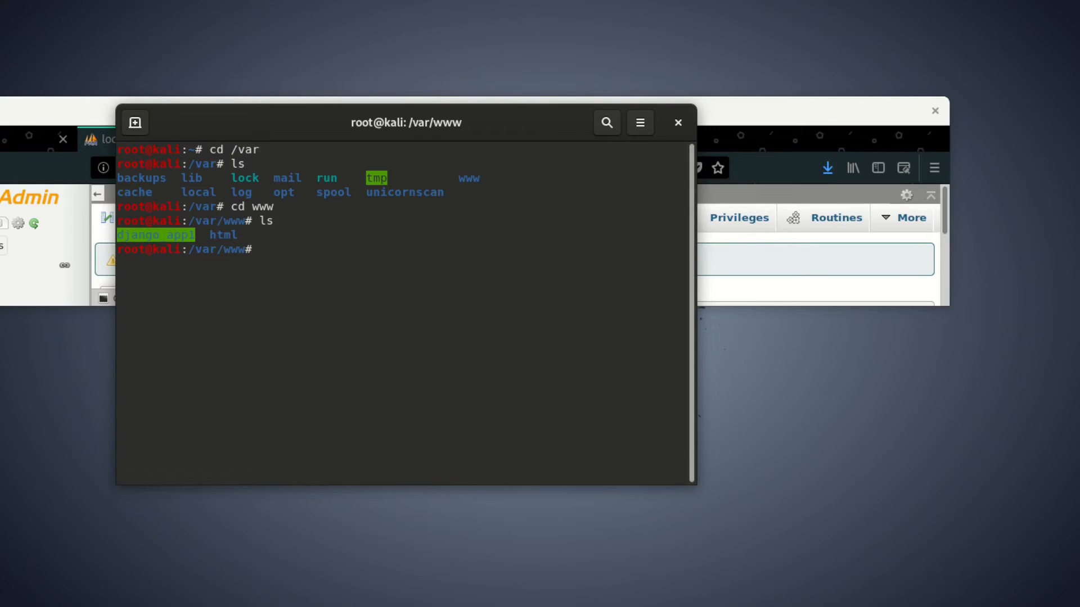
text(cd)
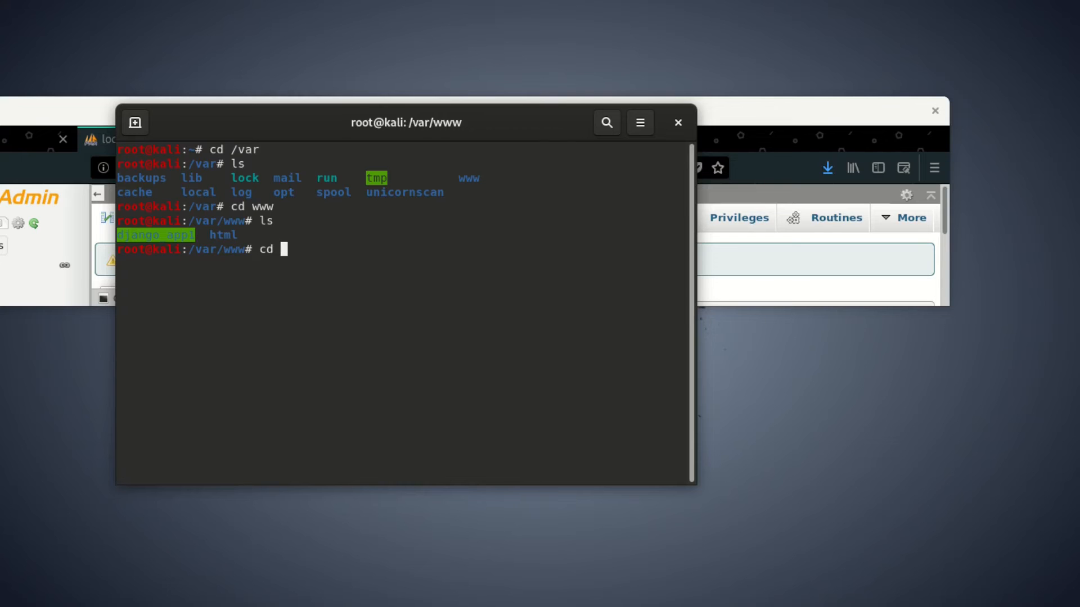
text(html)
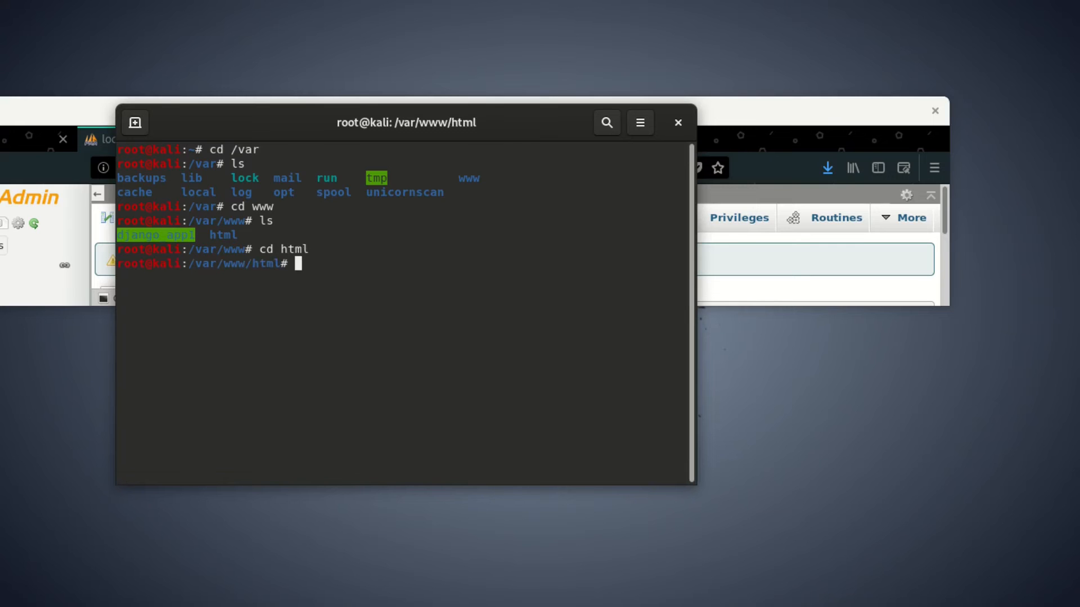
text(ls)
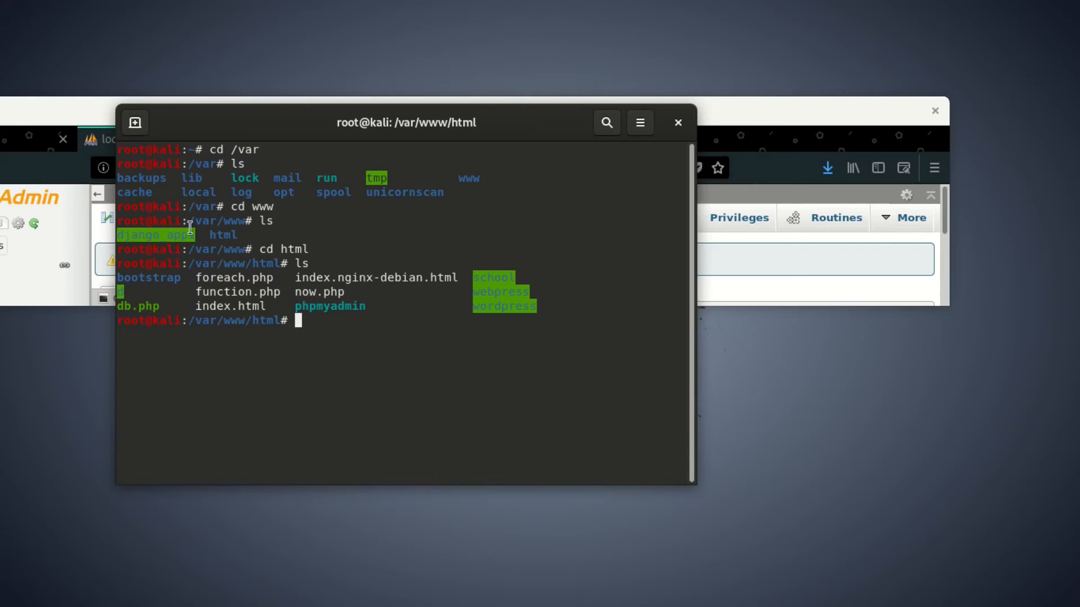
mouse_move(337, 284)
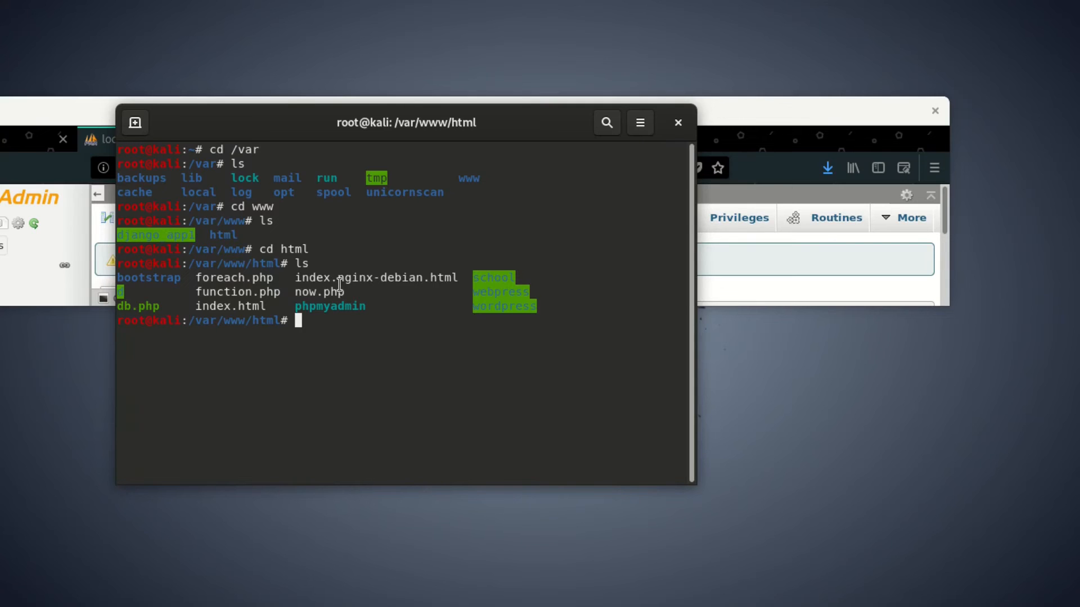
mouse_move(515, 298)
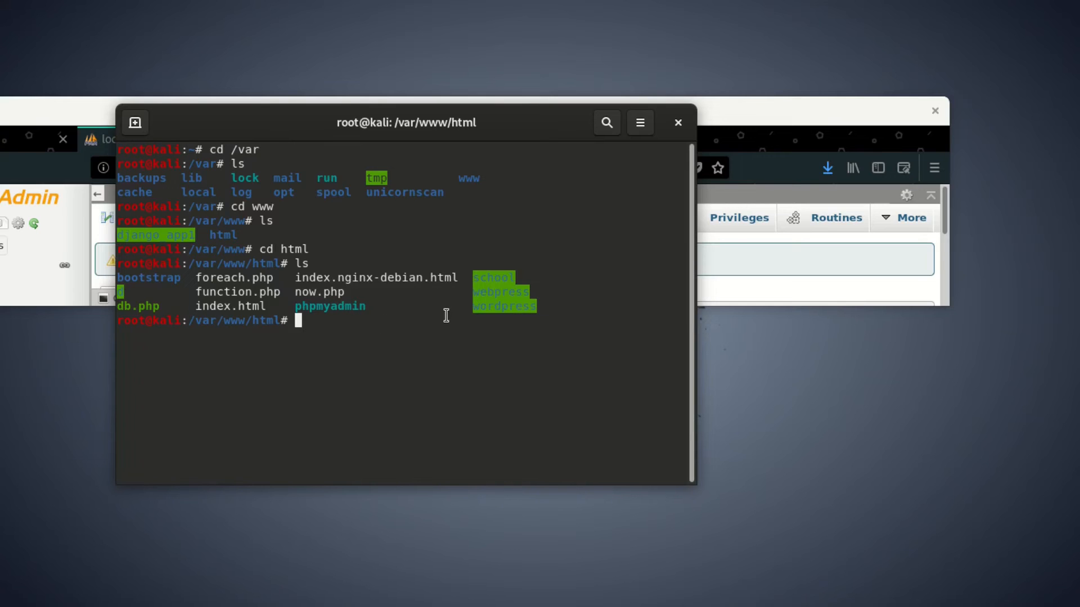
mouse_move(301, 201)
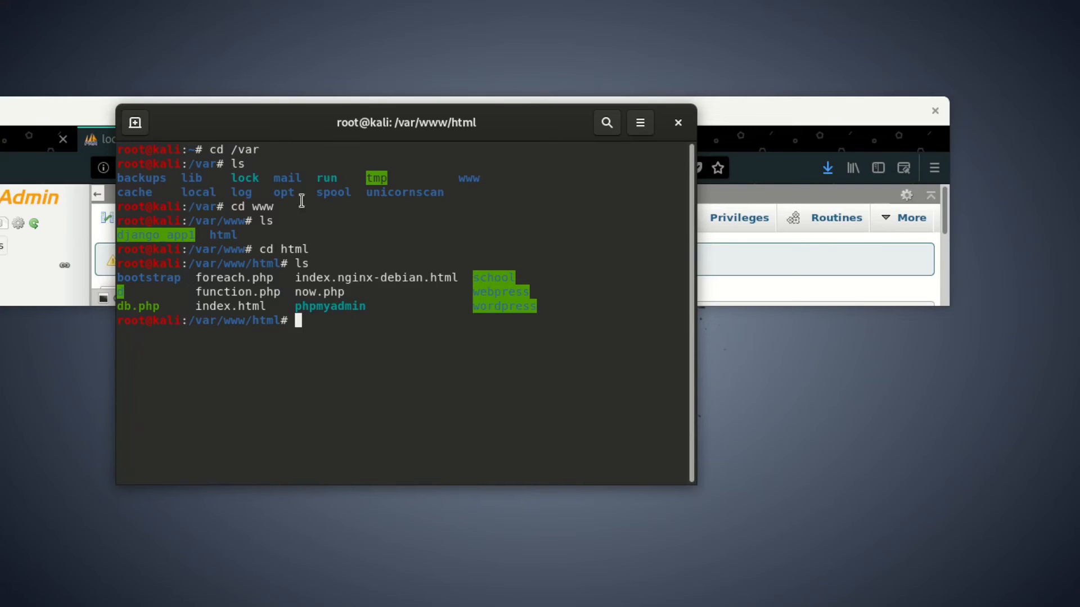
mouse_move(301, 259)
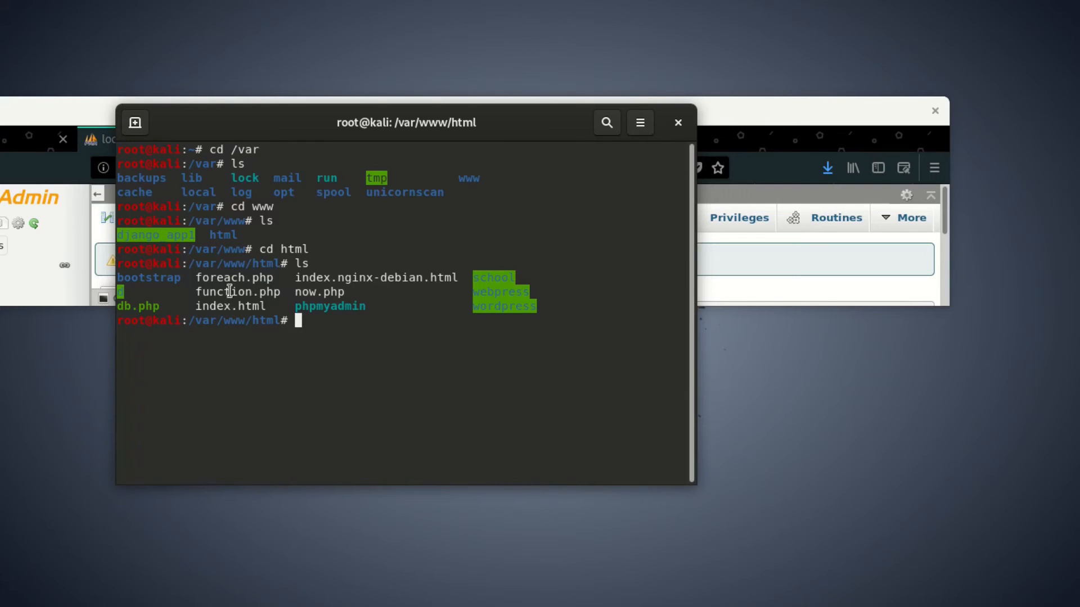
mouse_move(282, 272)
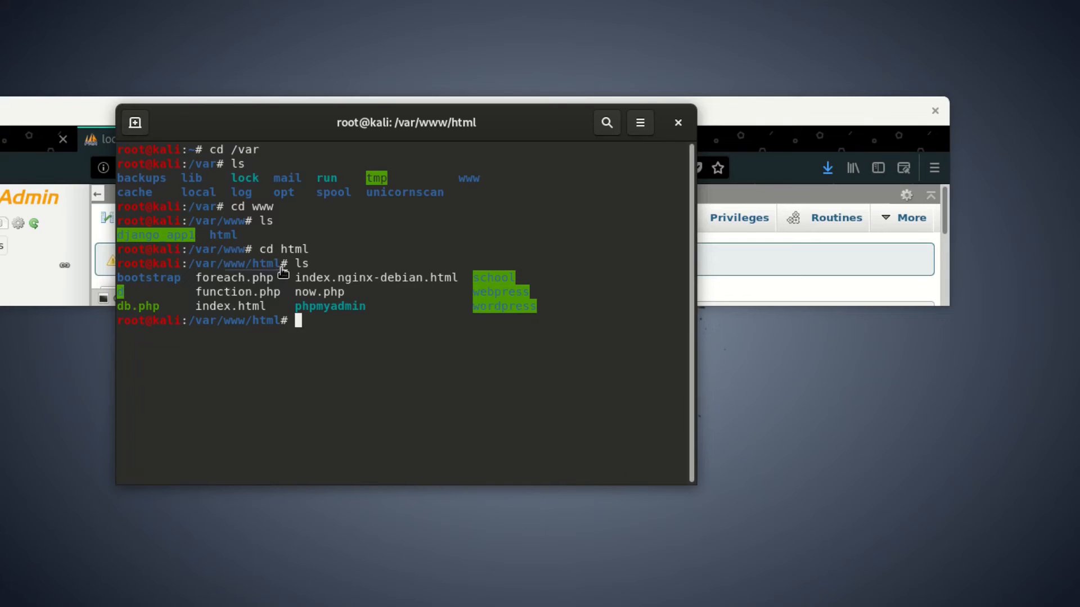
mouse_move(187, 287)
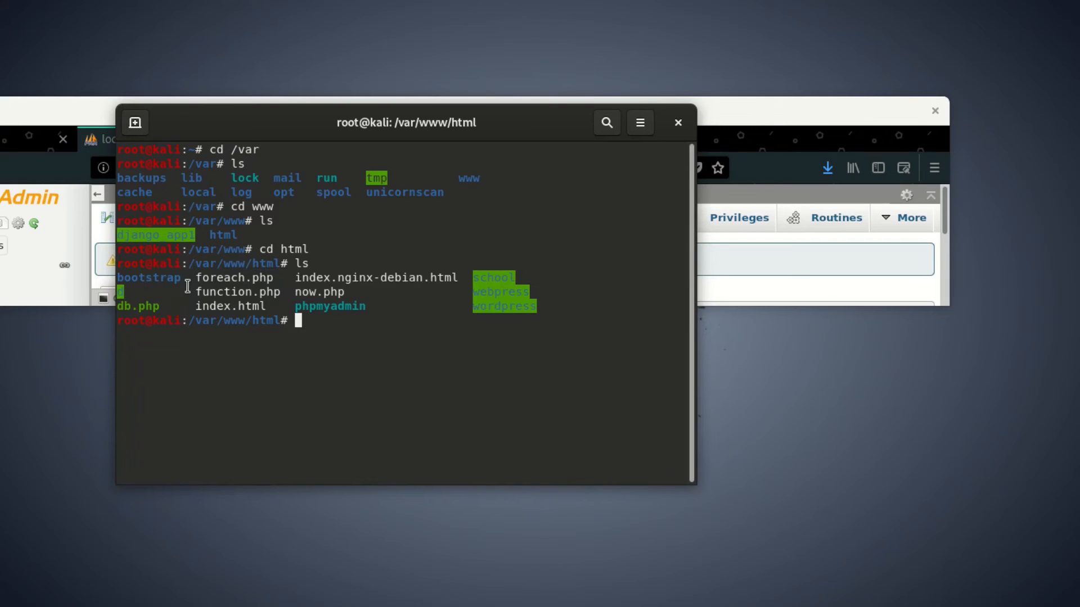
mouse_move(237, 291)
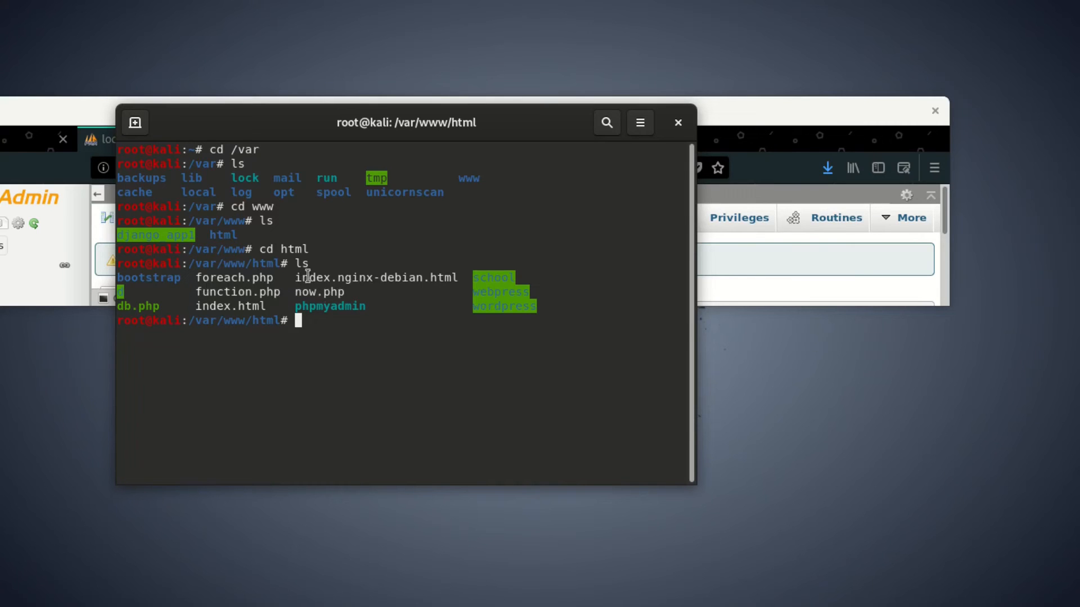
mouse_move(229, 226)
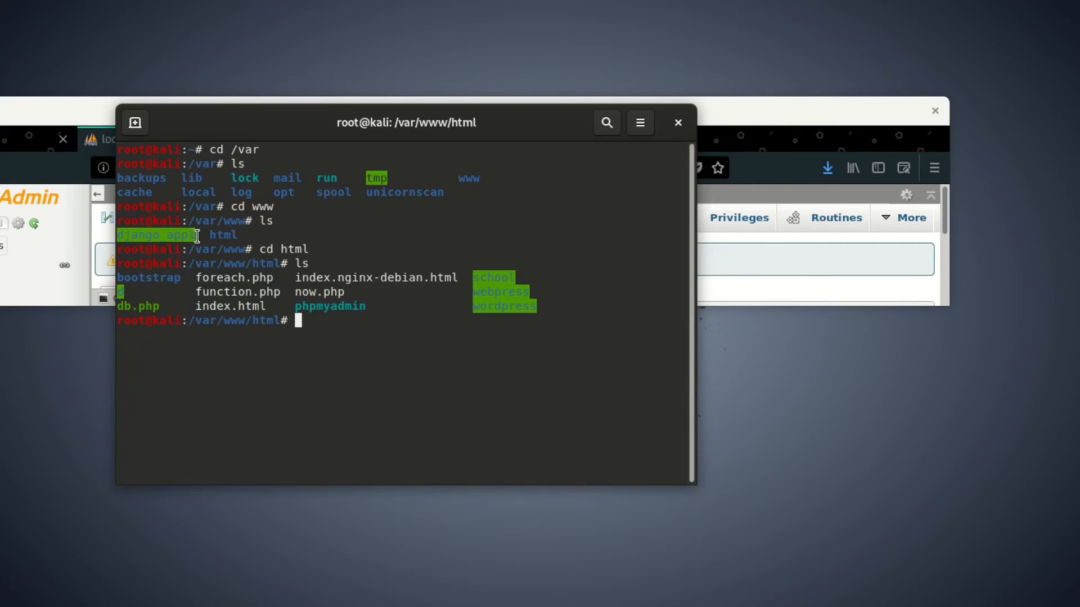
- Copy the django_app1 name and try cd django_app1, which fails with No such file or directory
double_click(157, 235)
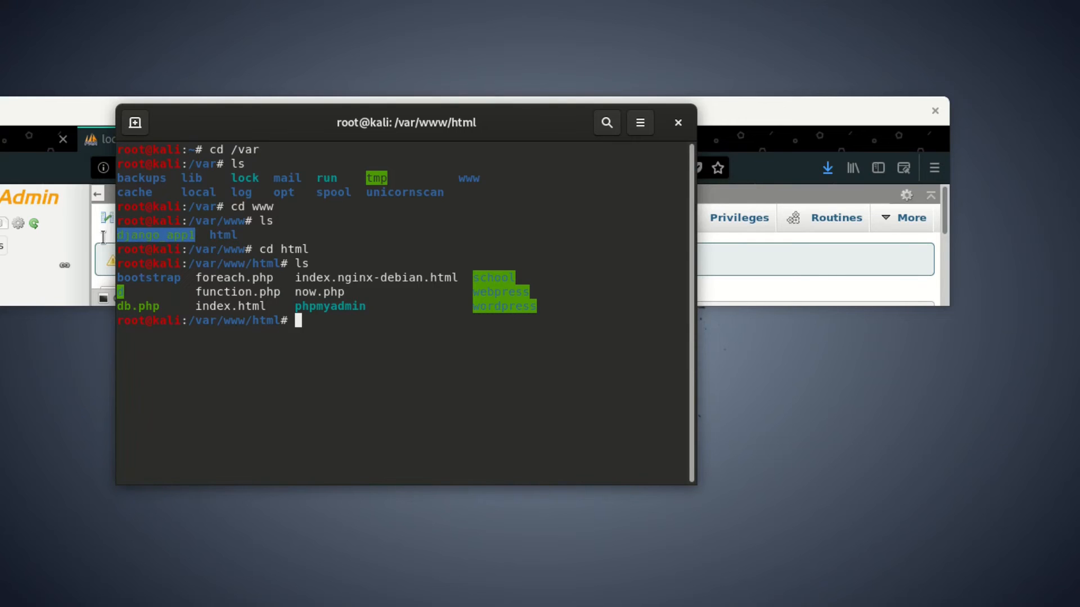
mouse_move(212, 258)
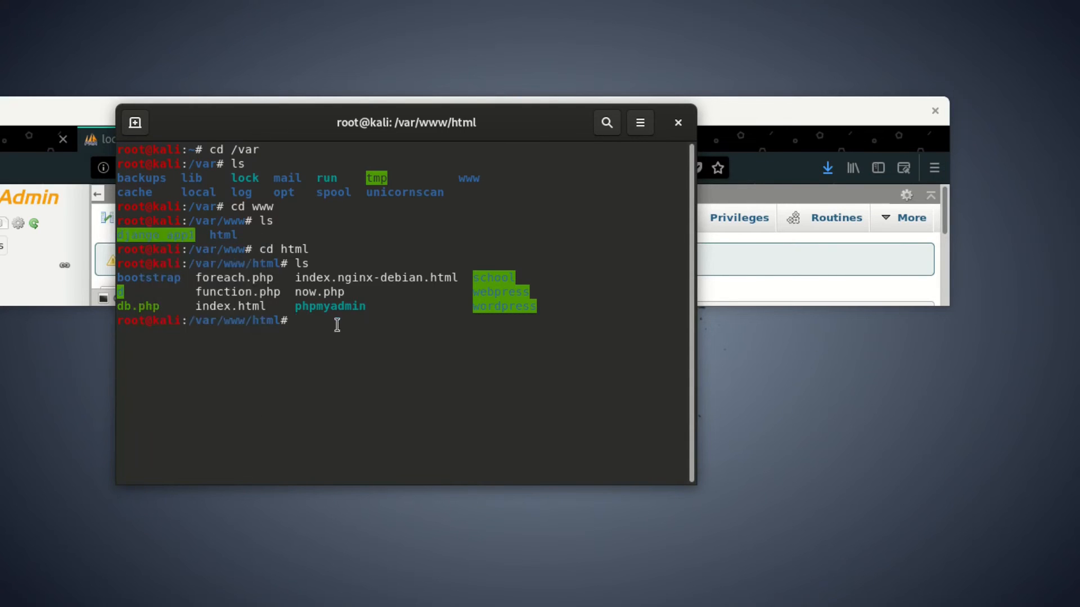
text(cd)
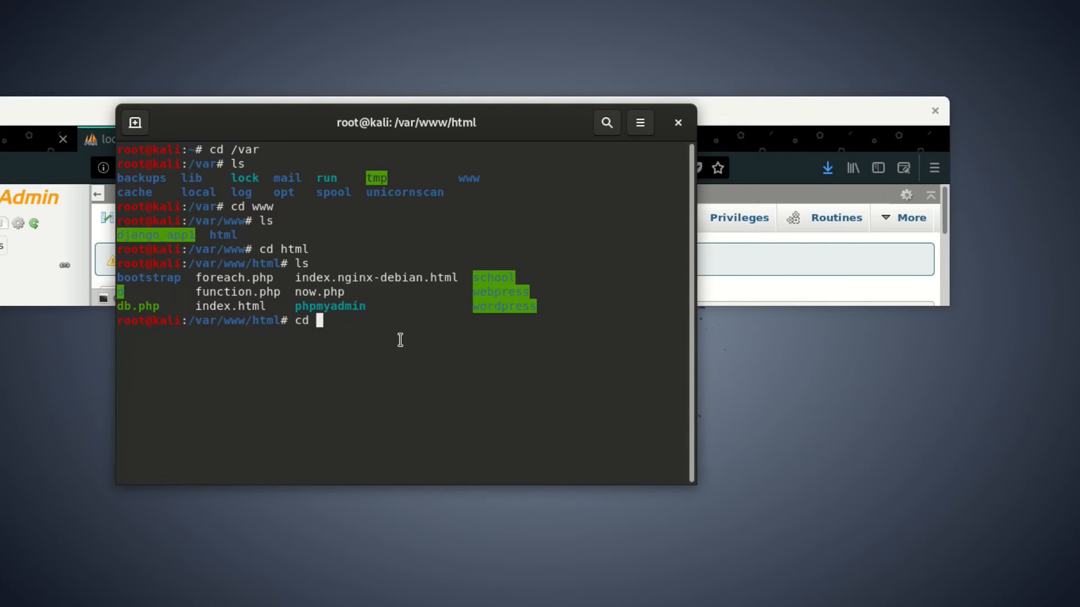
right_click(400, 340)
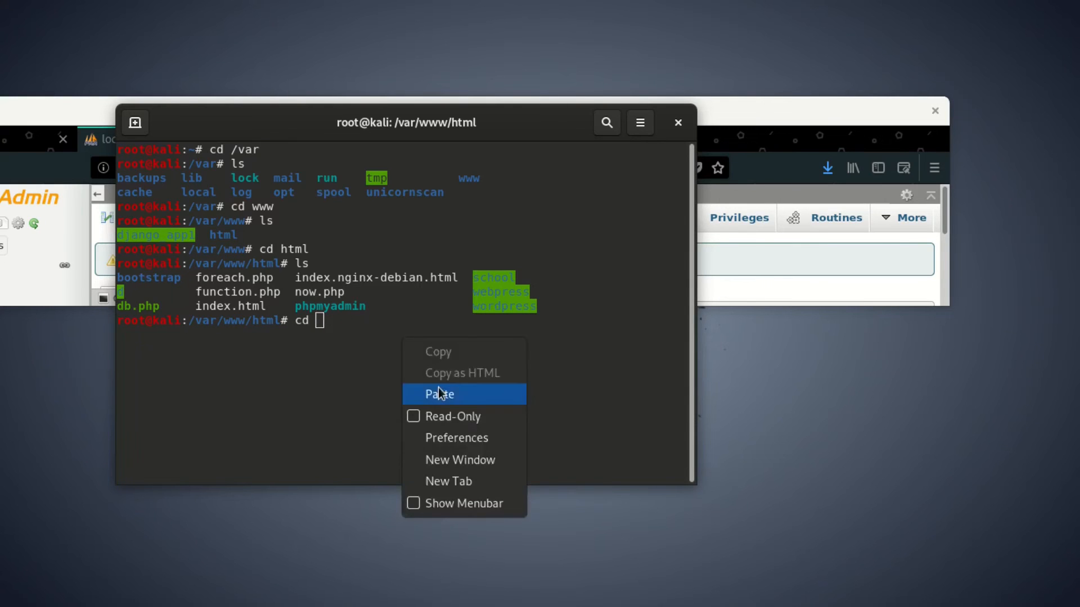
click(438, 394)
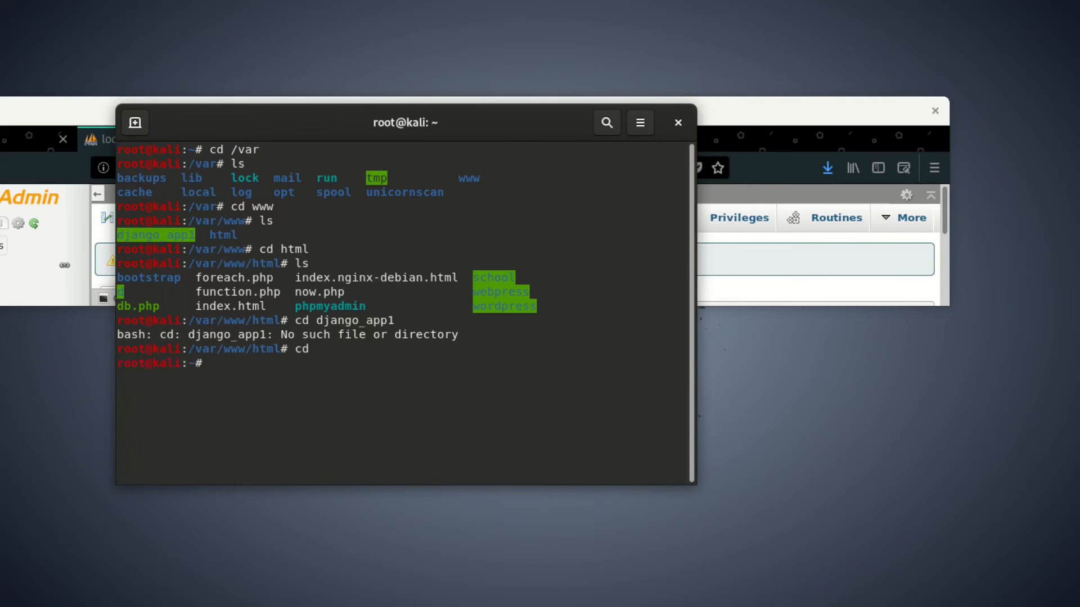
- Try relative cd var/www and cd var from the home folder, both failing
text(cd v)
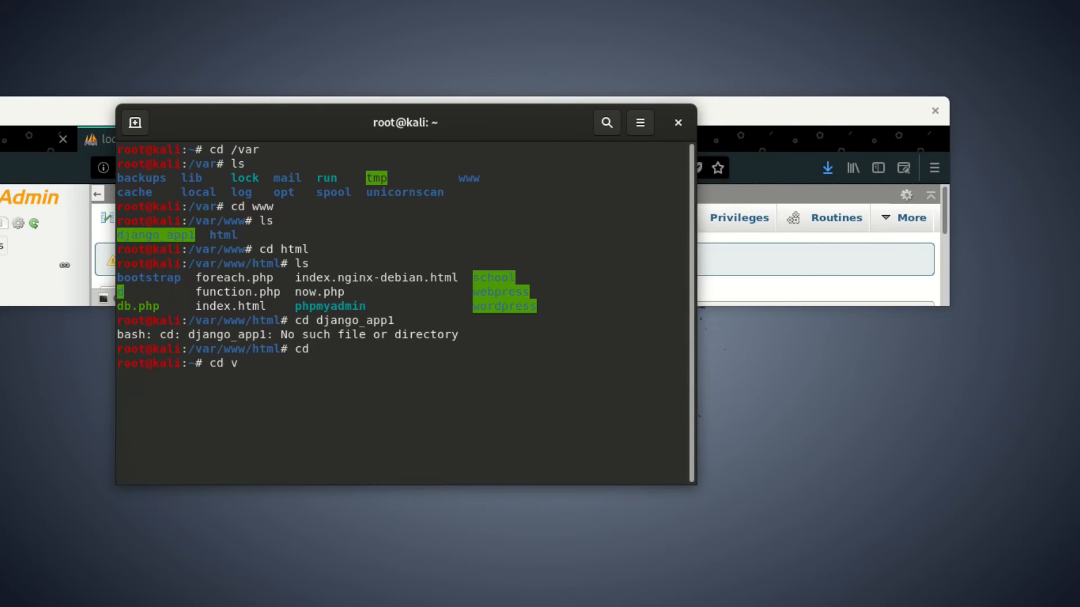
text(r)
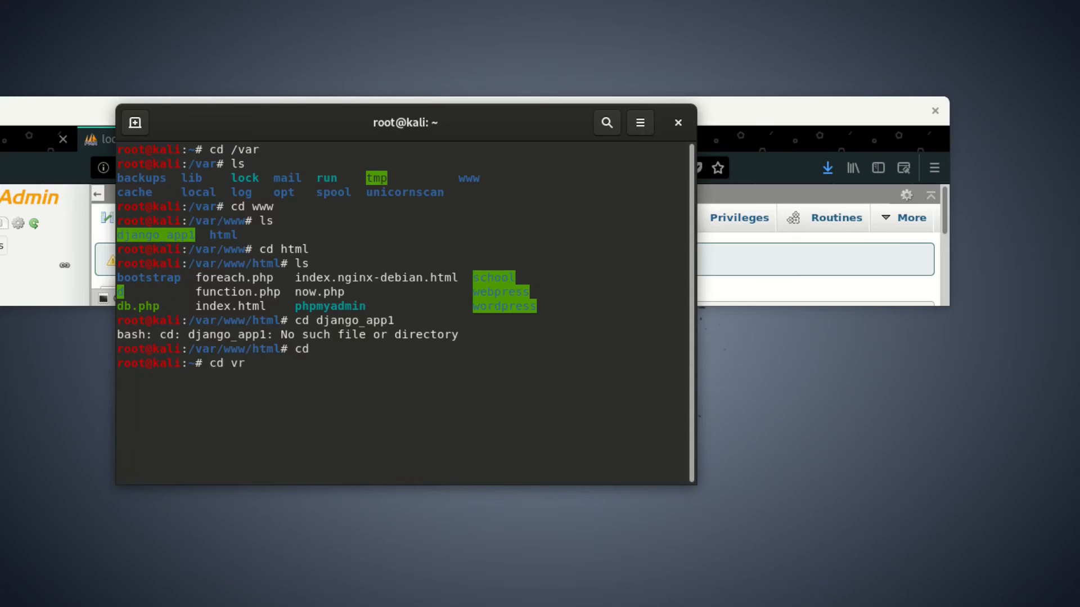
text(a)
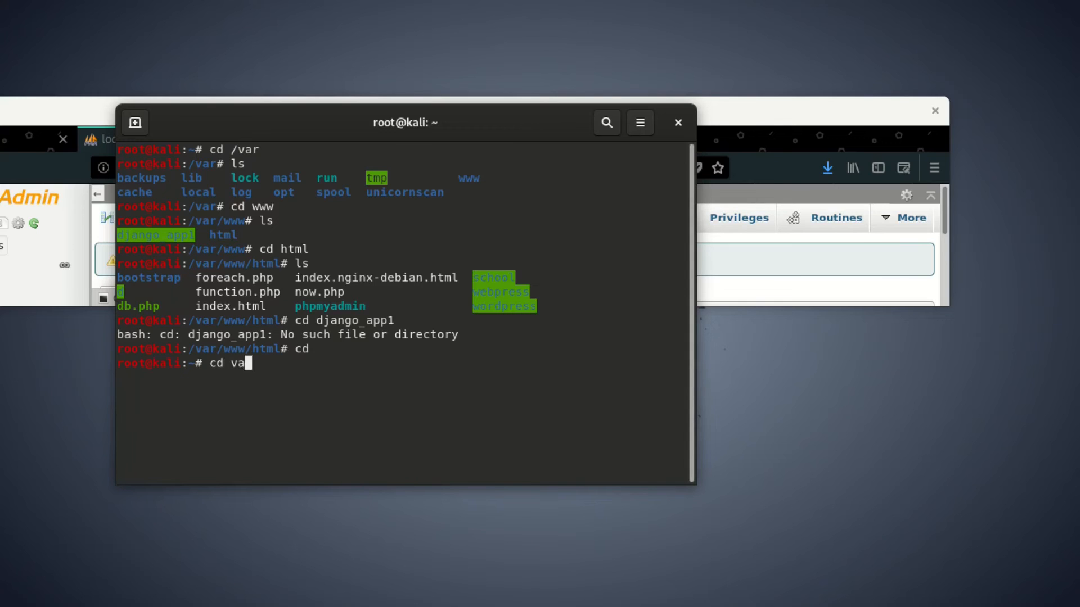
text(r/)
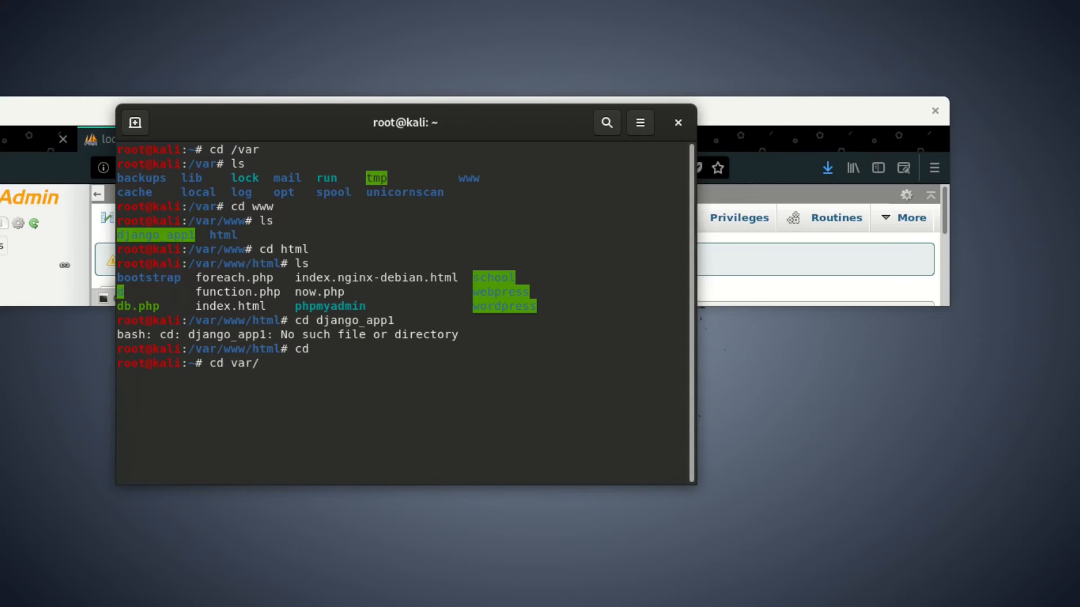
text(www)
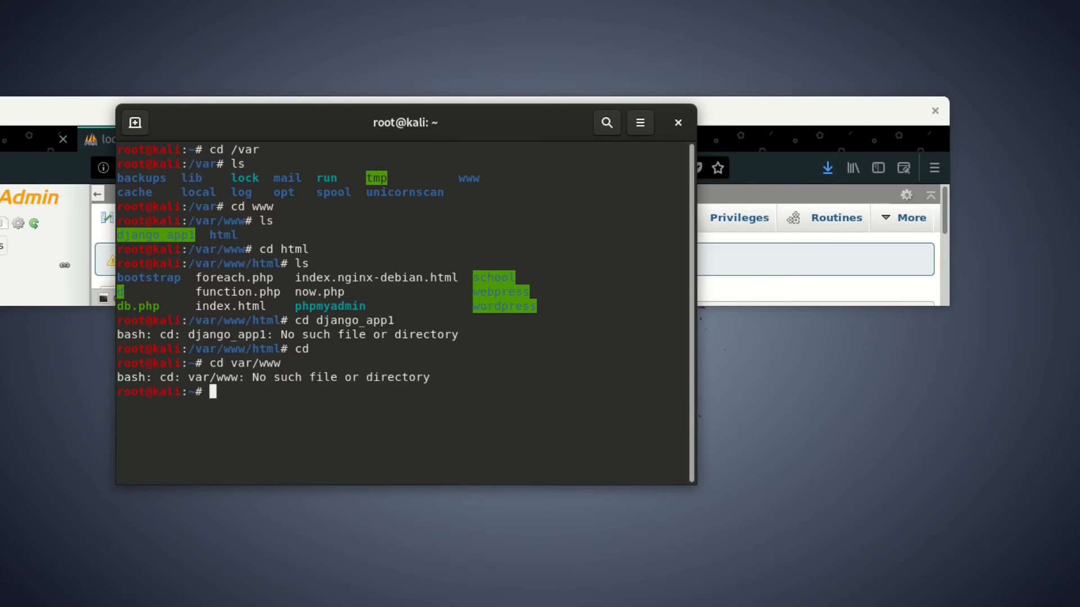
text(cd var)
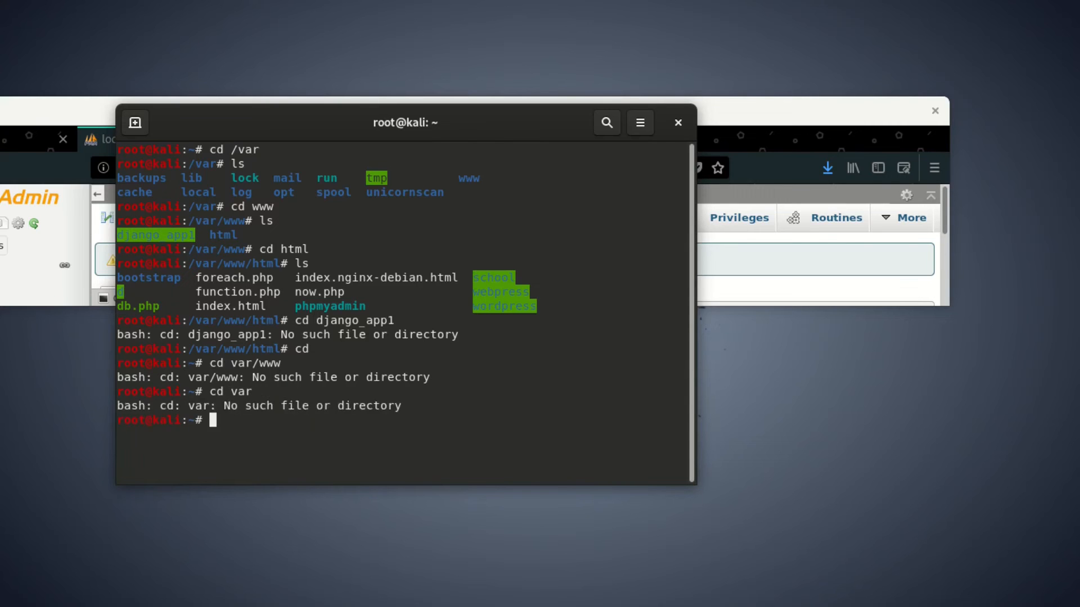
- Change to /var, then www, and paste django_app1 into a cd command
text(cd)
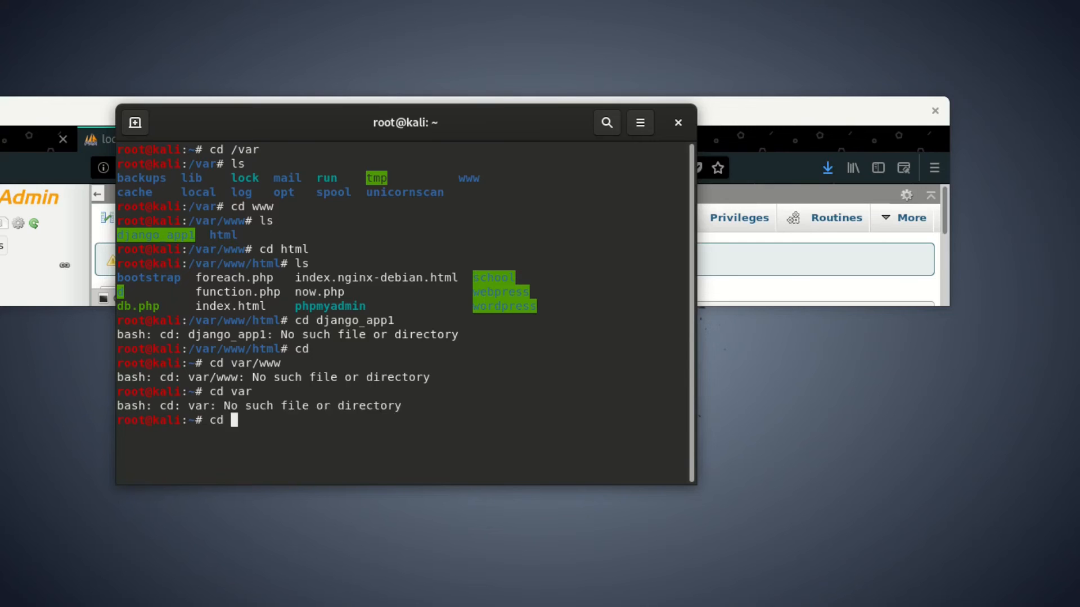
text(/var)
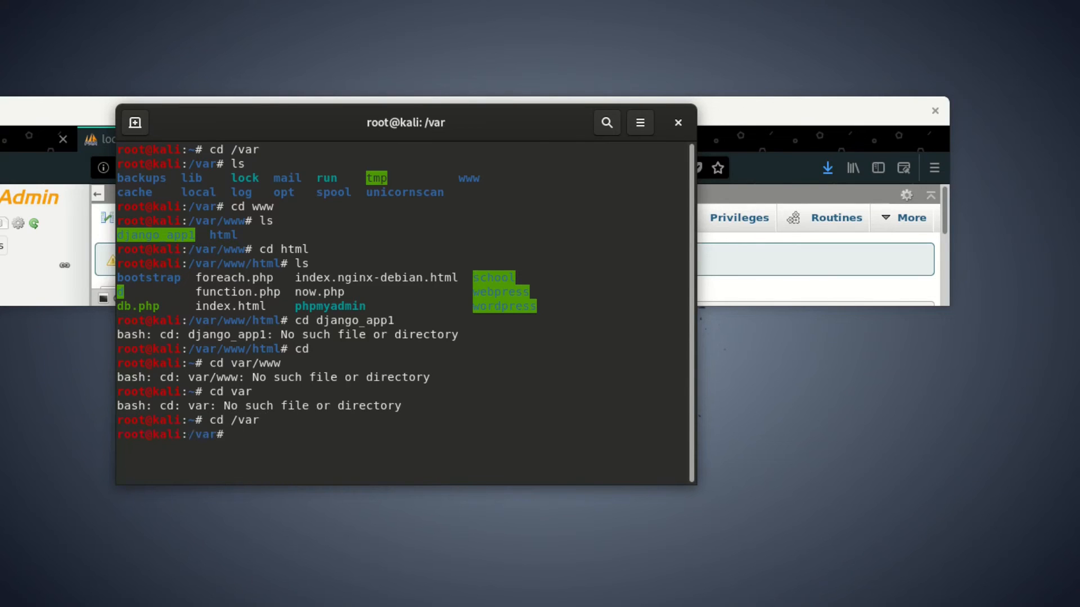
text(cd www)
text(ls)
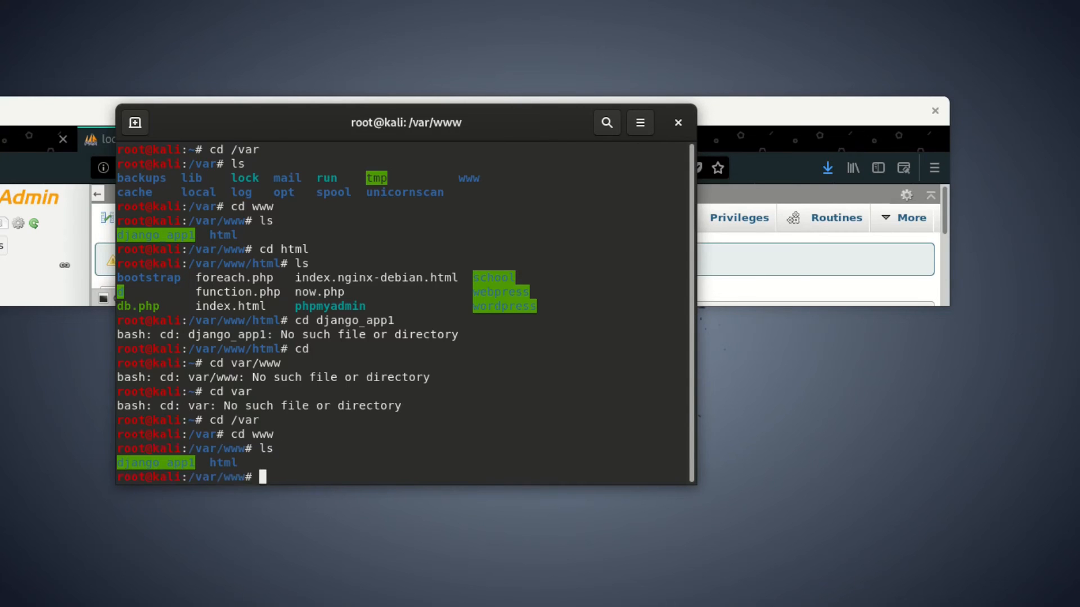
text(cd)
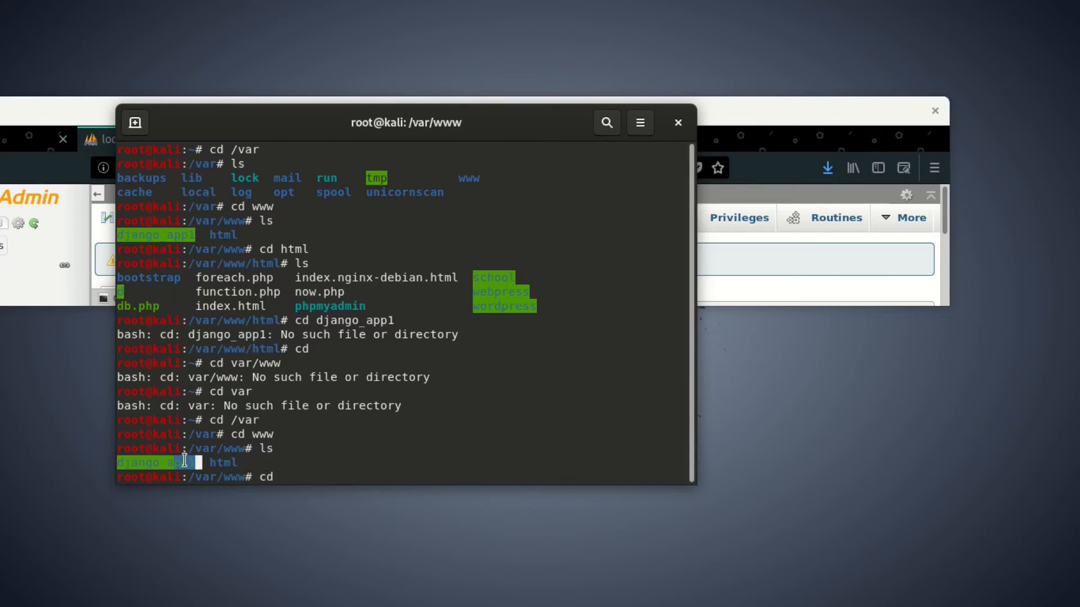
right_click(193, 461)
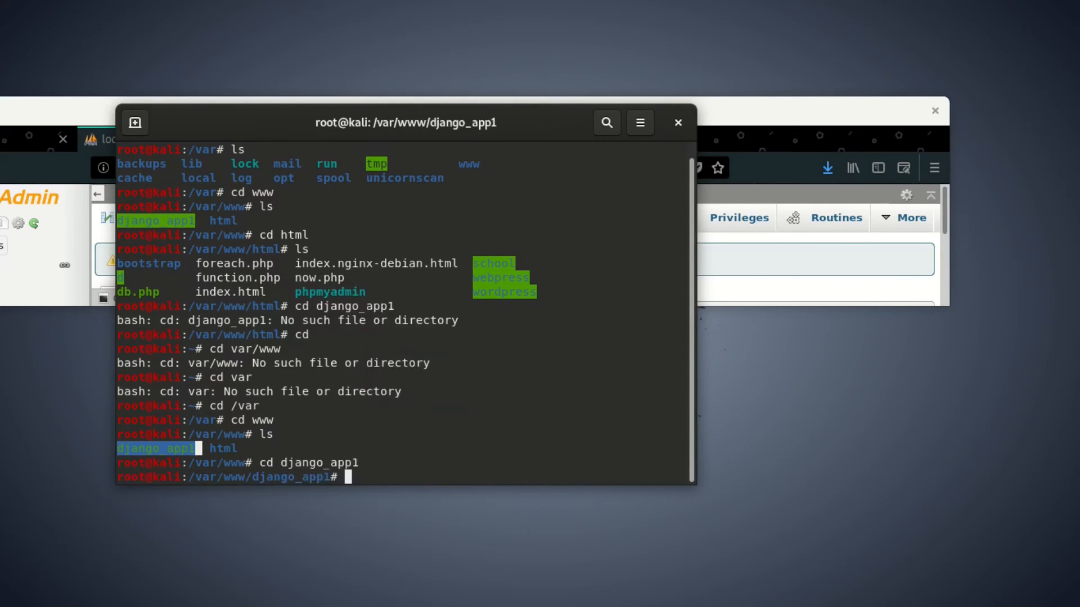
- List django_app1 and run python manage.py makemigrations, getting a SyntaxError at manage.py line 17
text(ls)
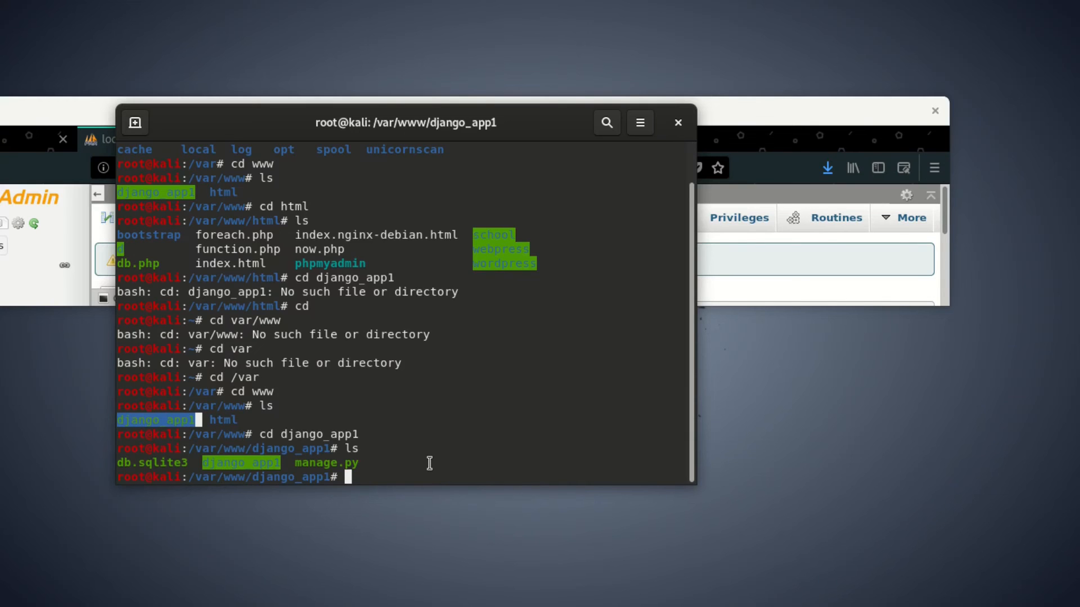
text(pytho)
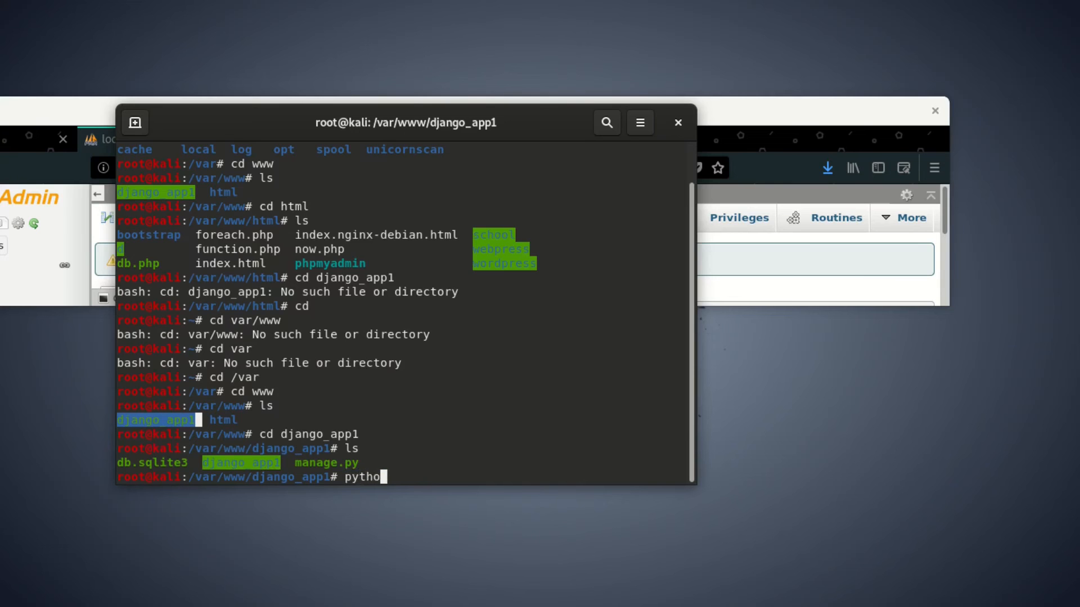
text(n)
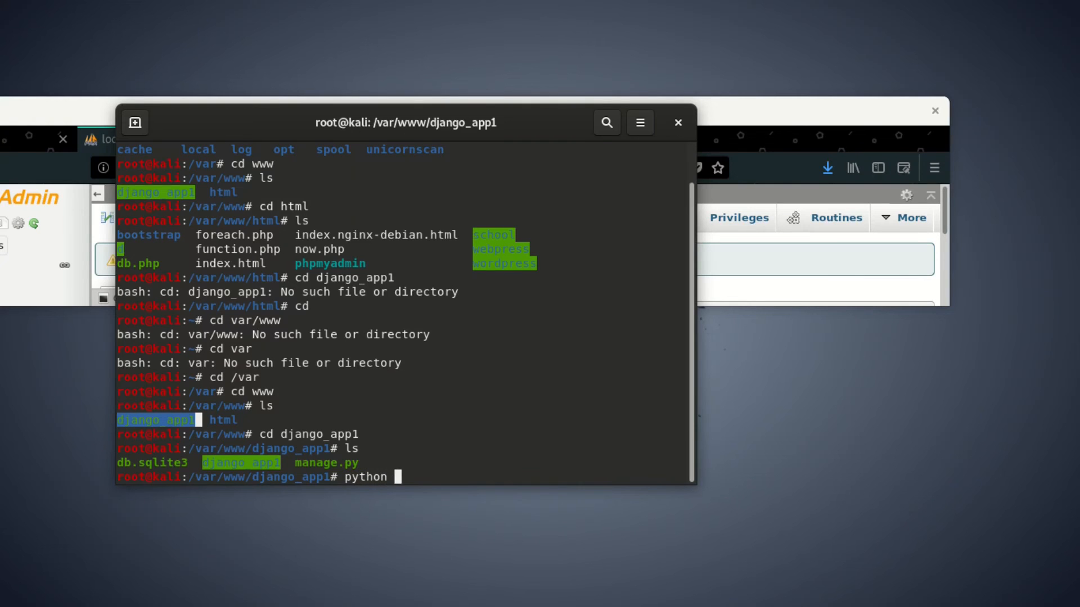
text(manage.)
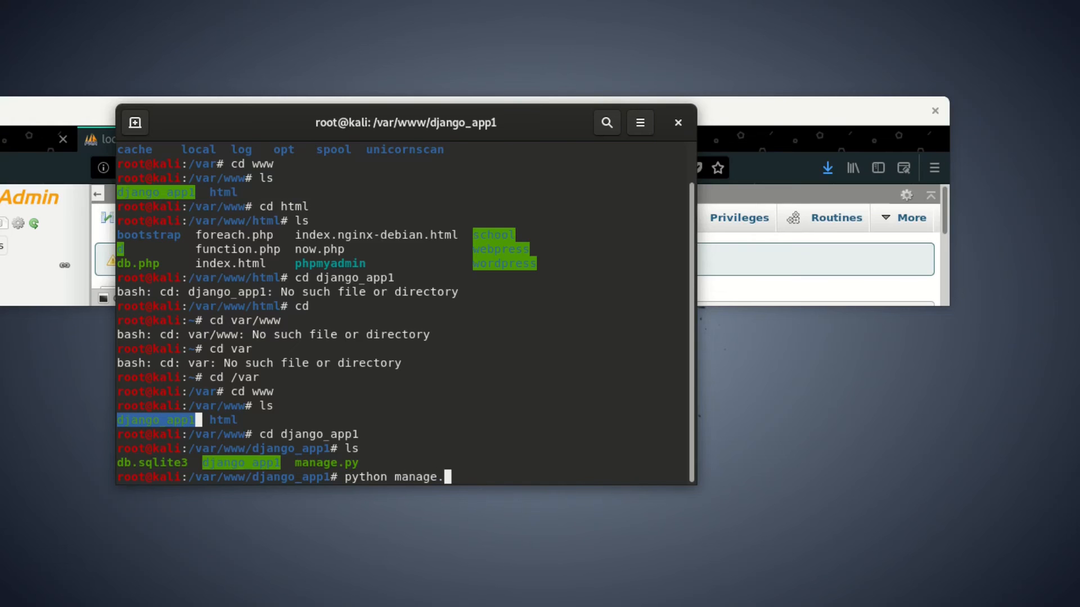
text(py)
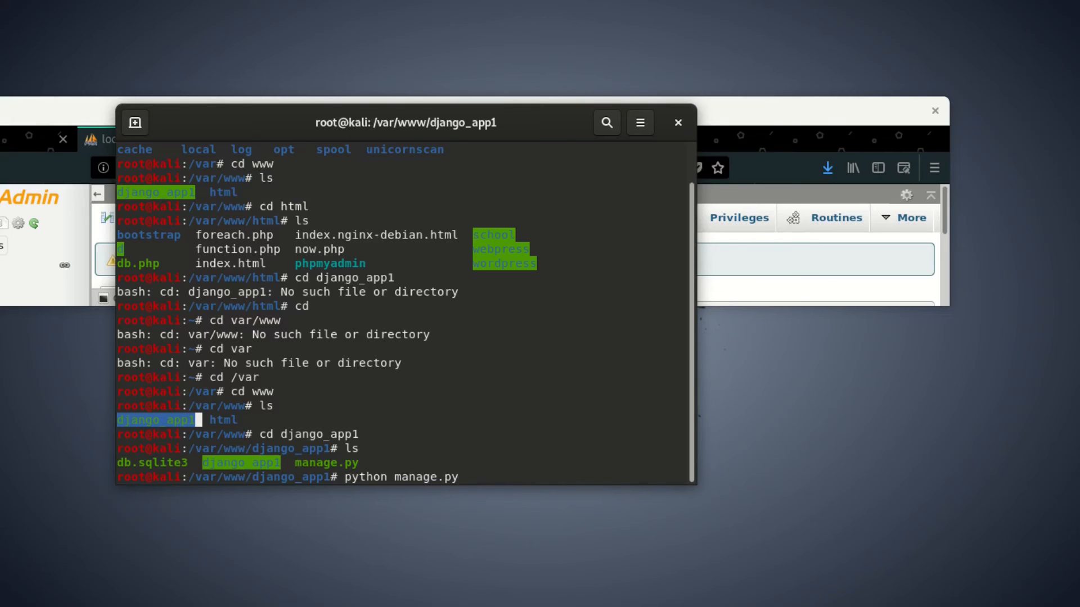
text(ma)
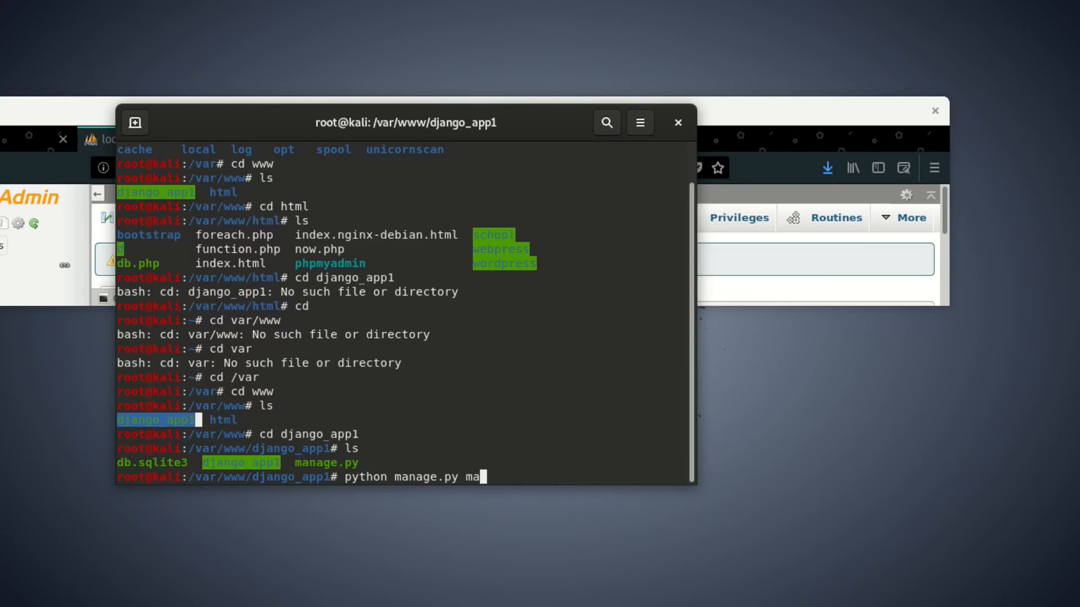
text(ke)
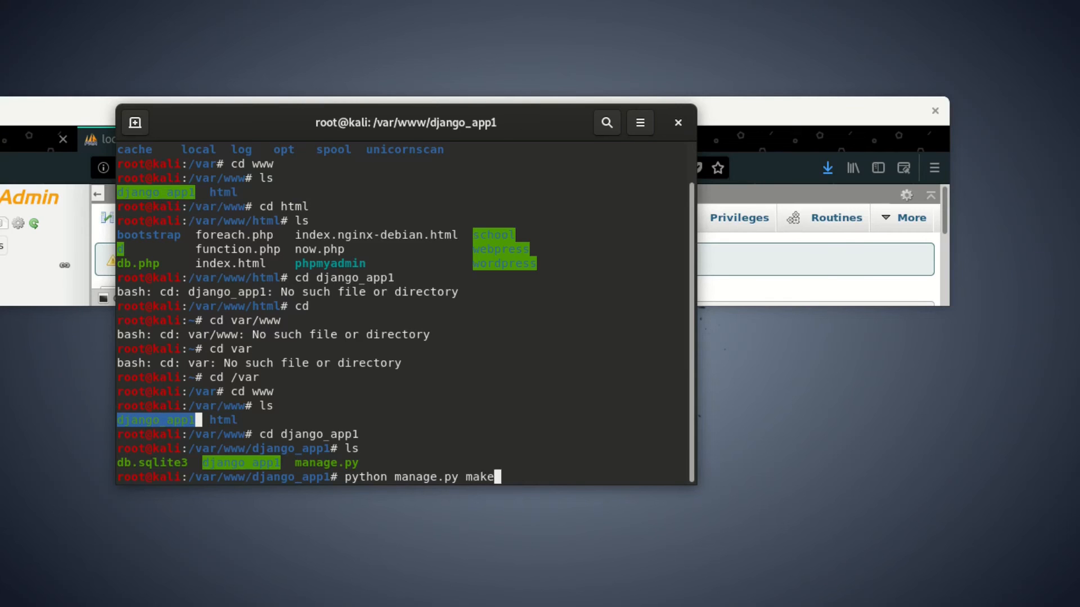
text(mi)
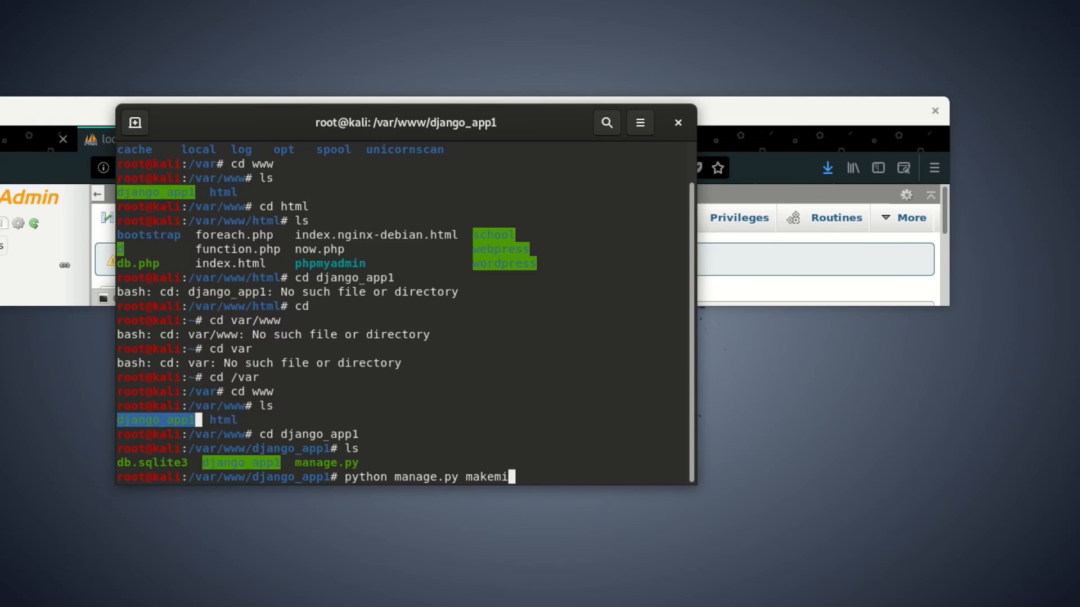
text(grat)
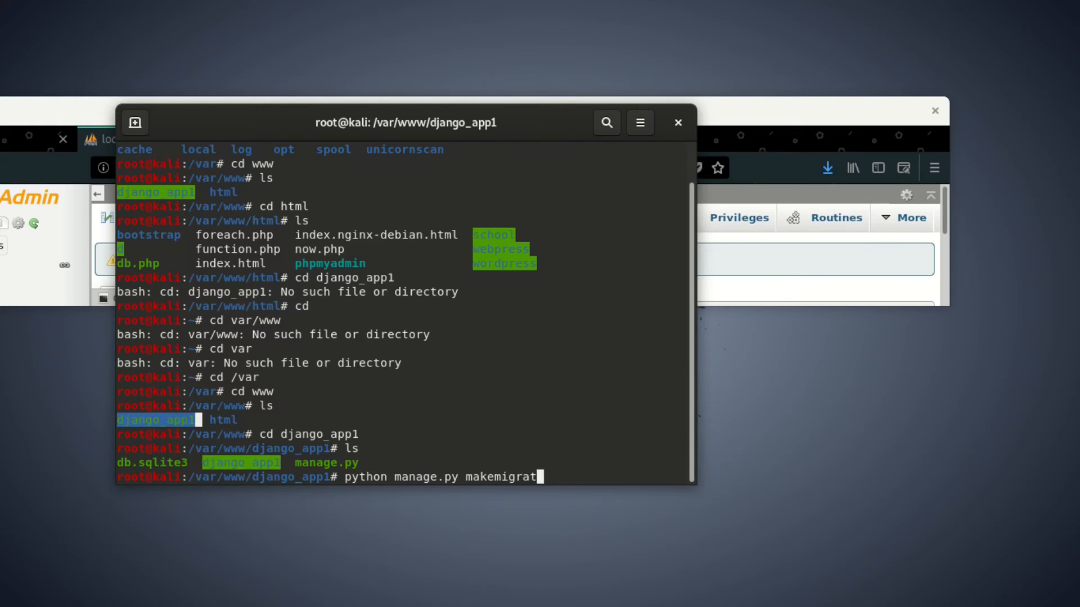
text(ions)
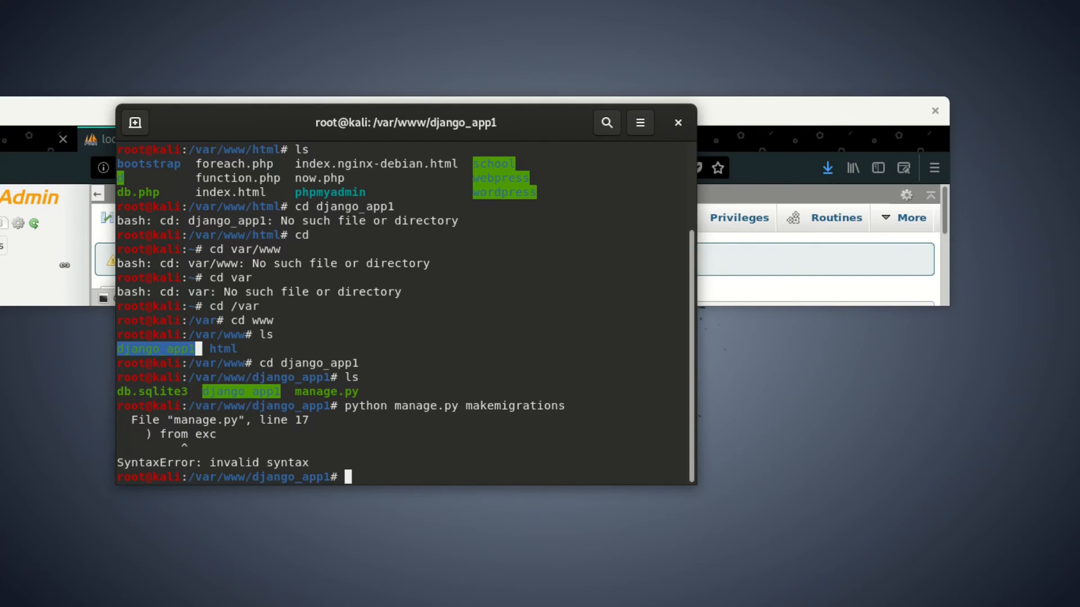
- Browse Other Locations > Computer > var > www > django_app1 in Files and launch a terminal there
text(c)
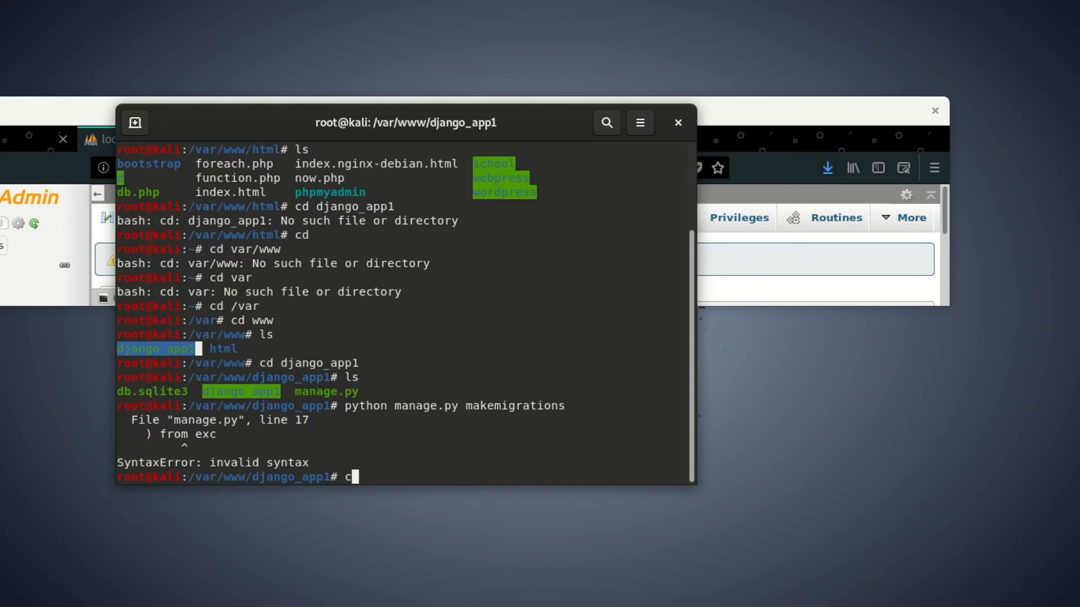
text(lean)
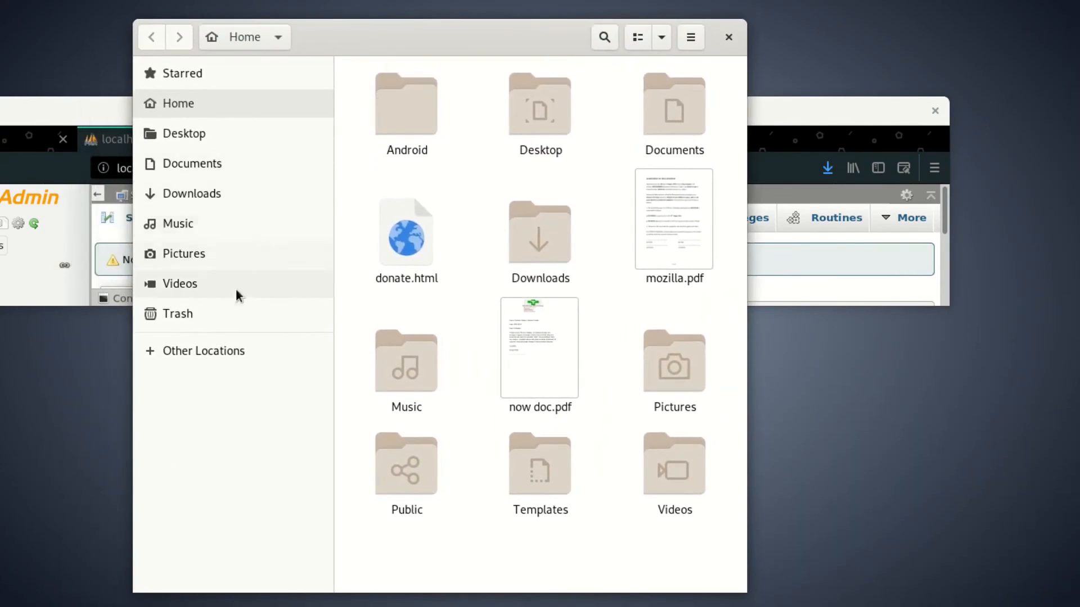
click(203, 350)
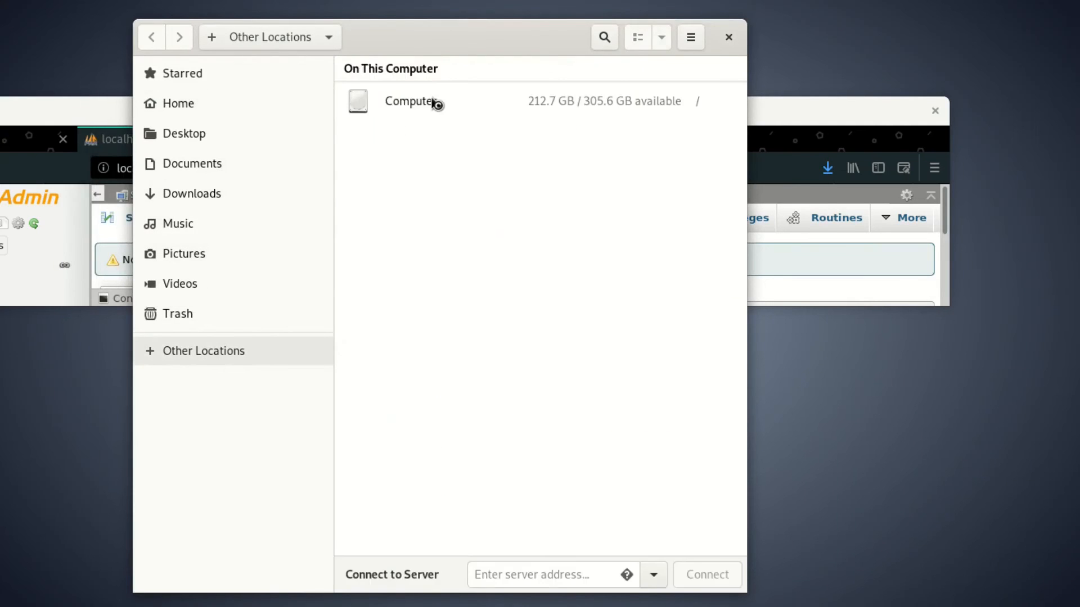
double_click(414, 101)
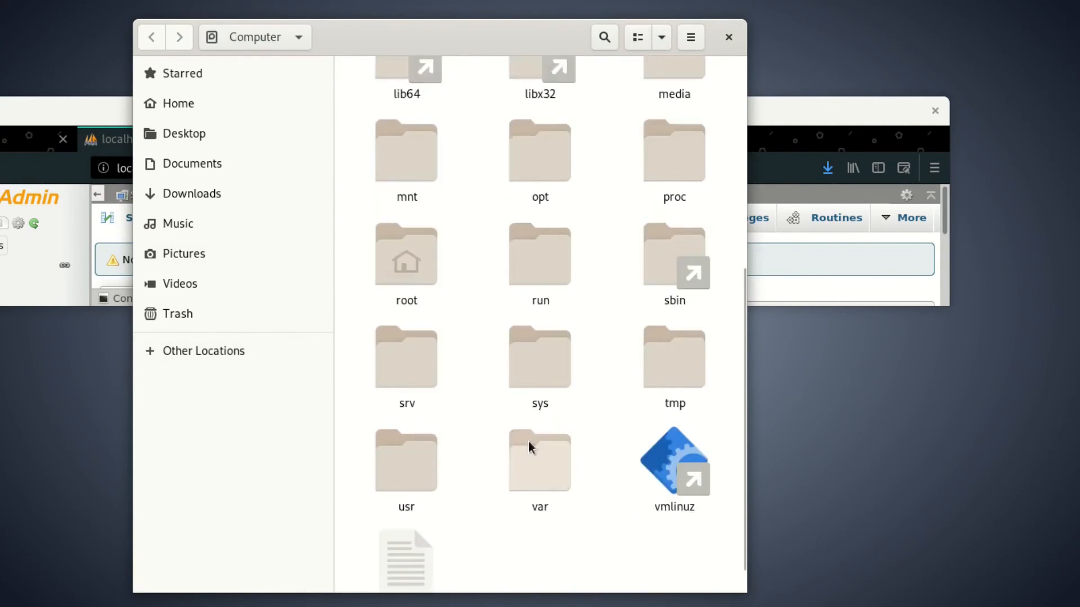
double_click(540, 460)
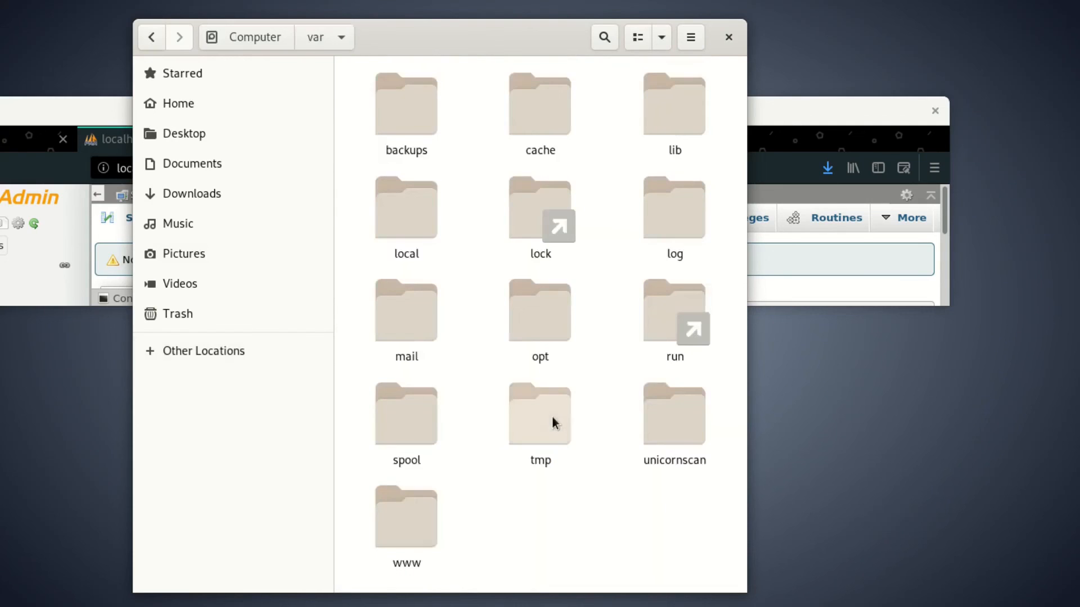
double_click(406, 516)
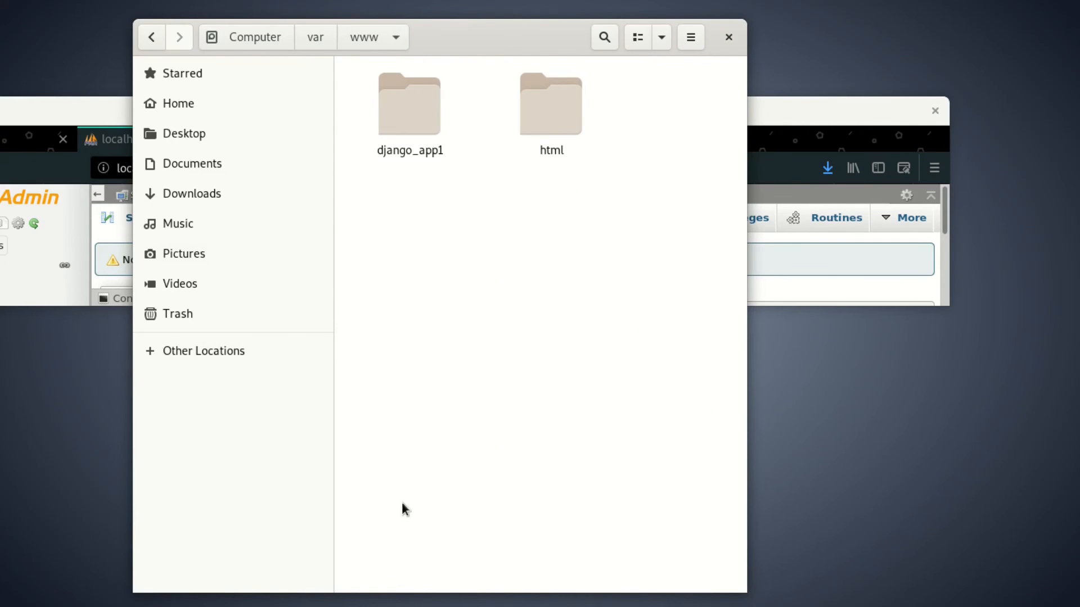
click(409, 103)
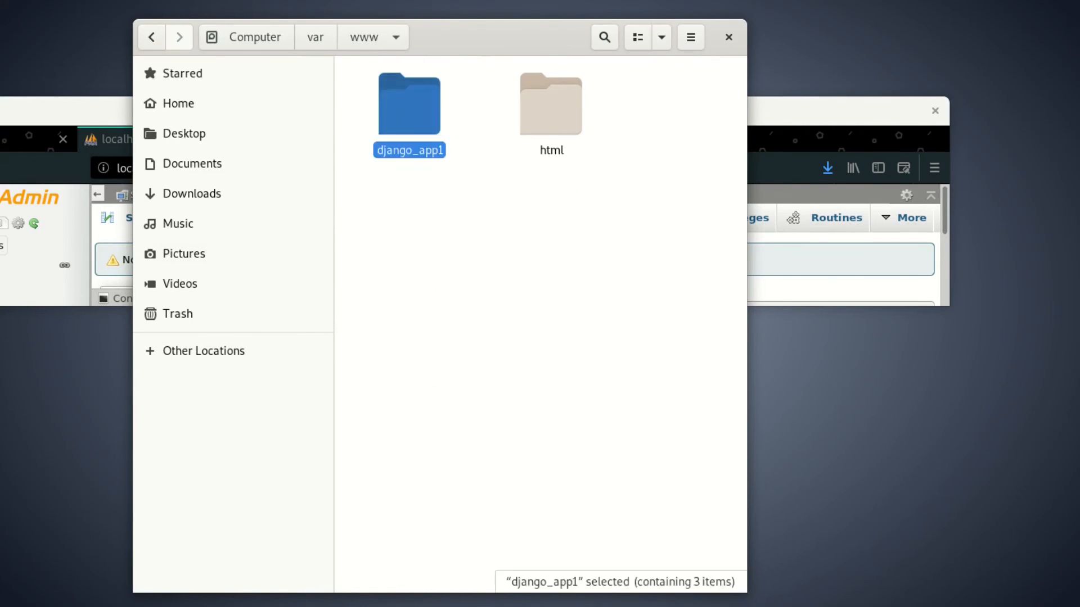
double_click(409, 104)
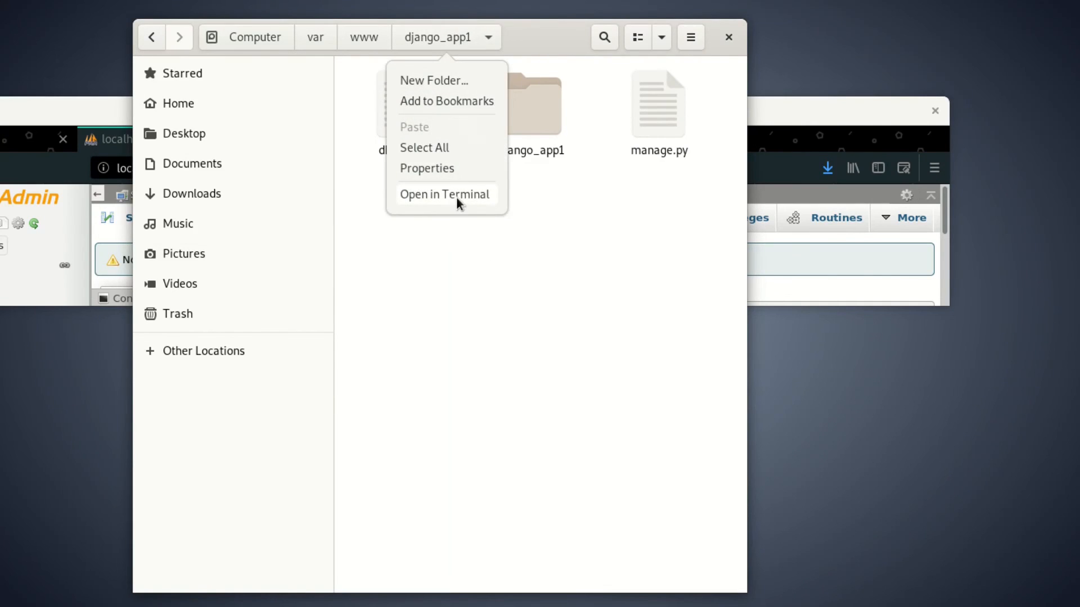
click(445, 193)
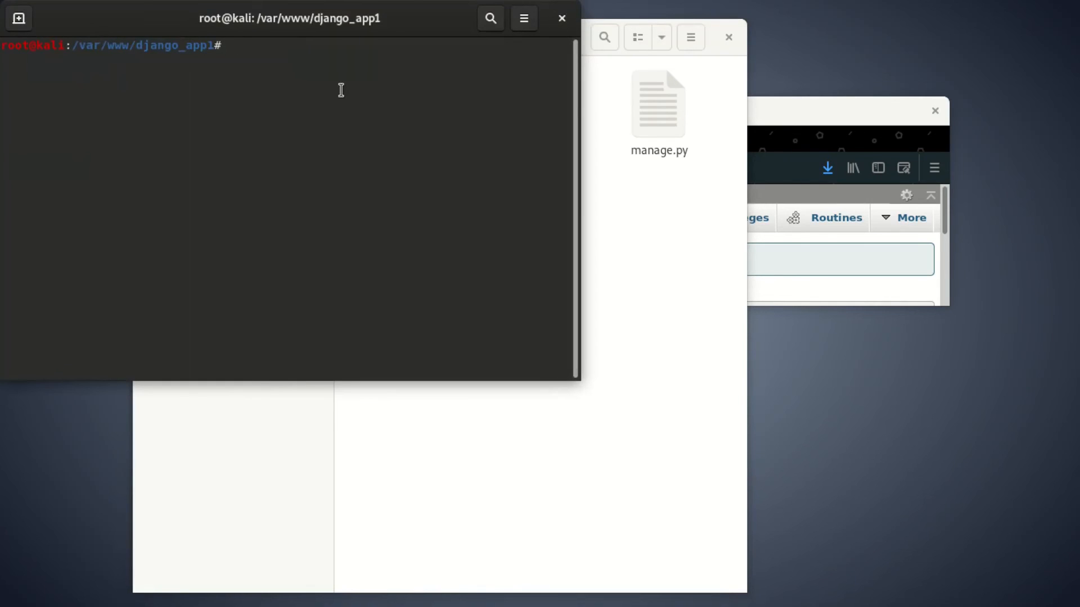
- Run python manage.py makemigrations in the new django_app1 terminal, again hitting the line-17 SyntaxError
text(python manage)
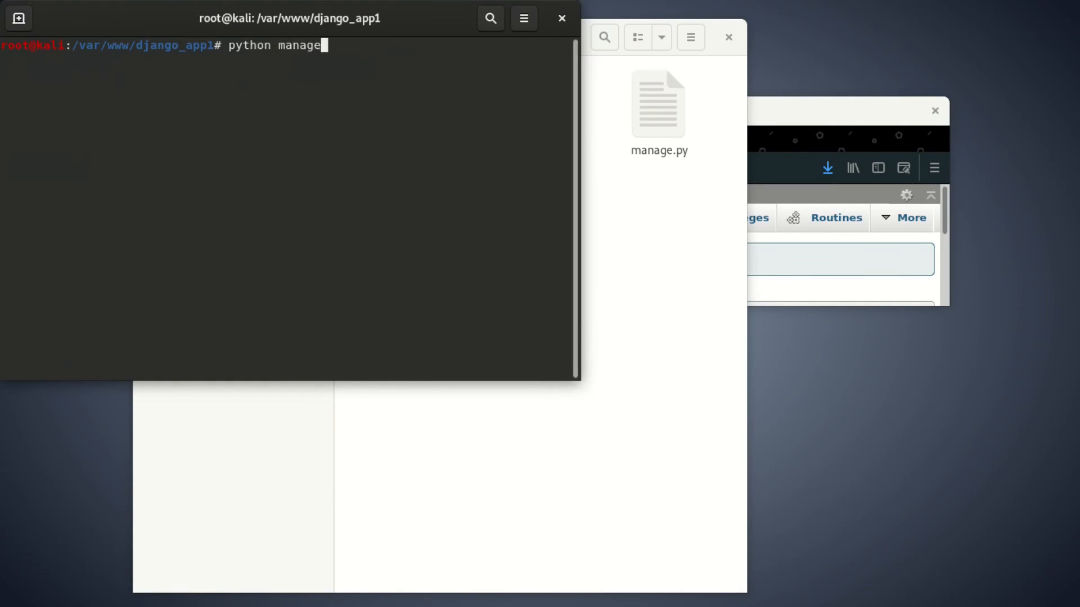
text(.py ma)
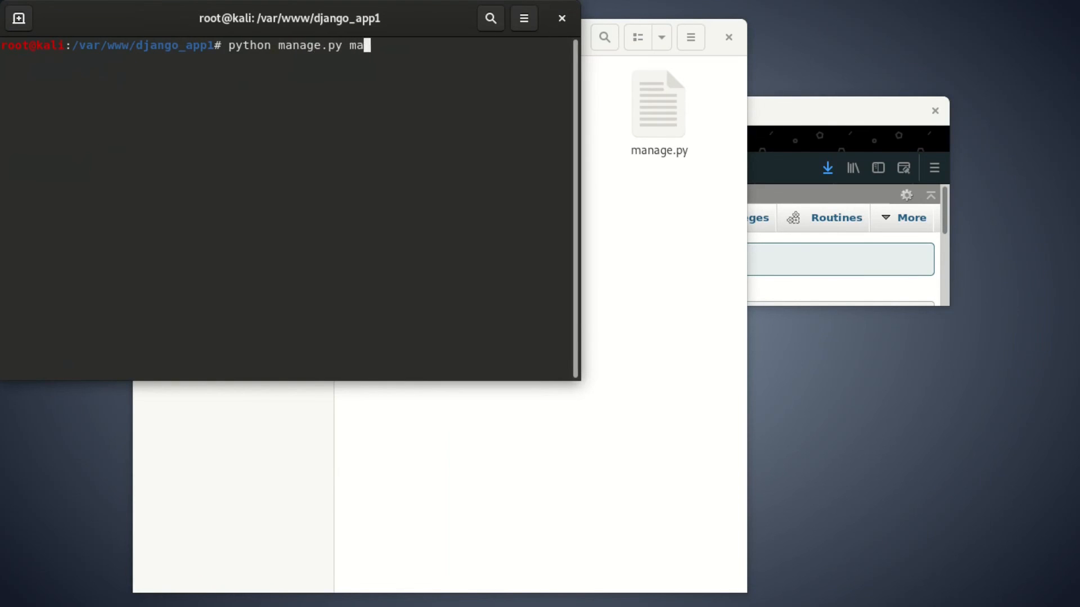
text(kemigrations)
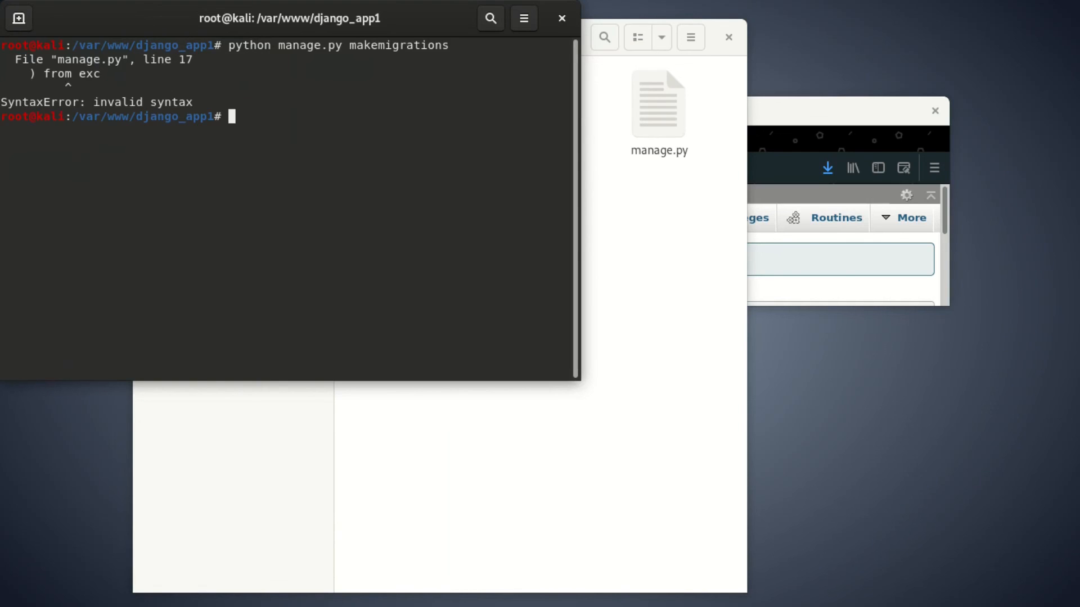
mouse_move(89, 105)
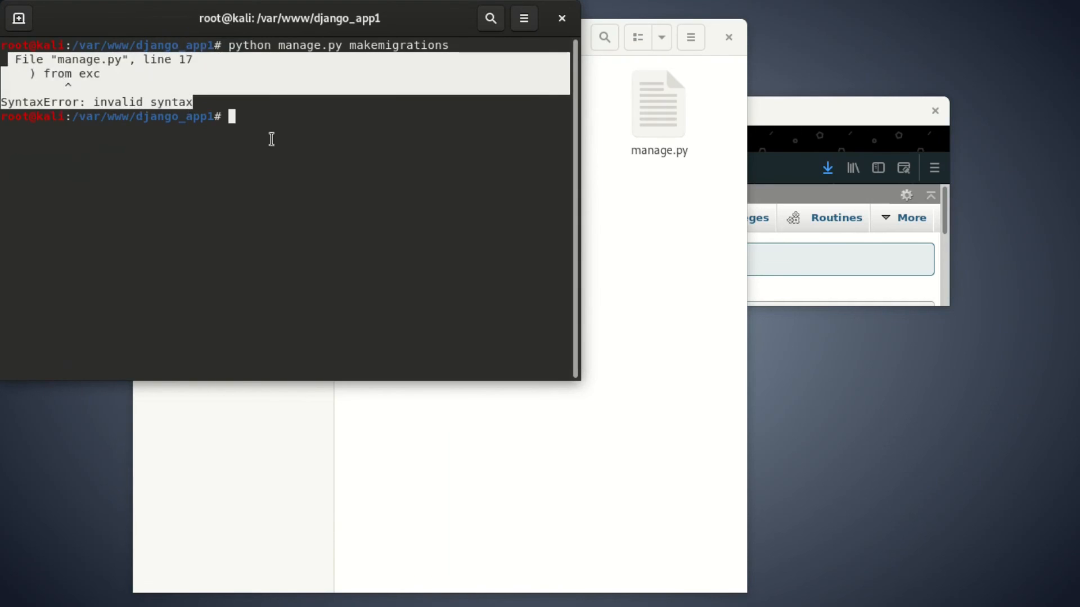
mouse_move(273, 161)
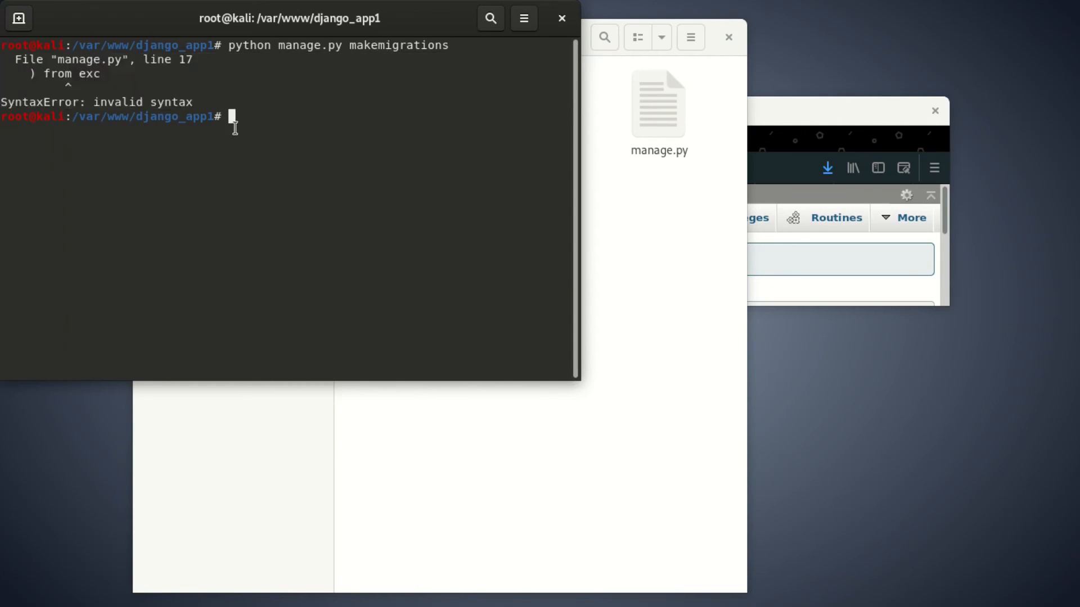
- Return home with cd and rerun python manage.py makemigrations, which cannot find manage.py
text(cd)
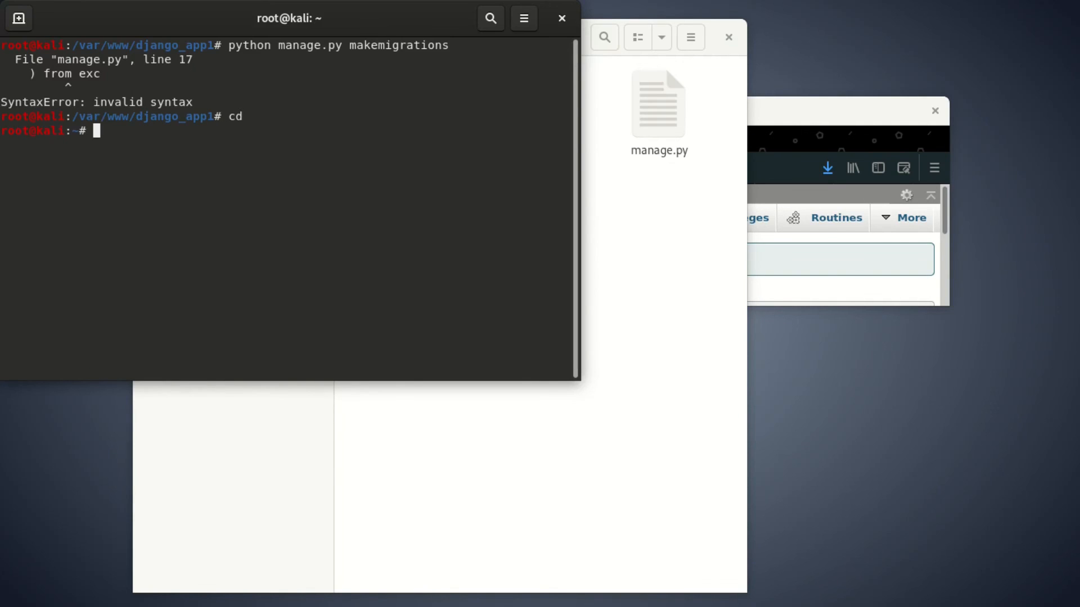
text(python)
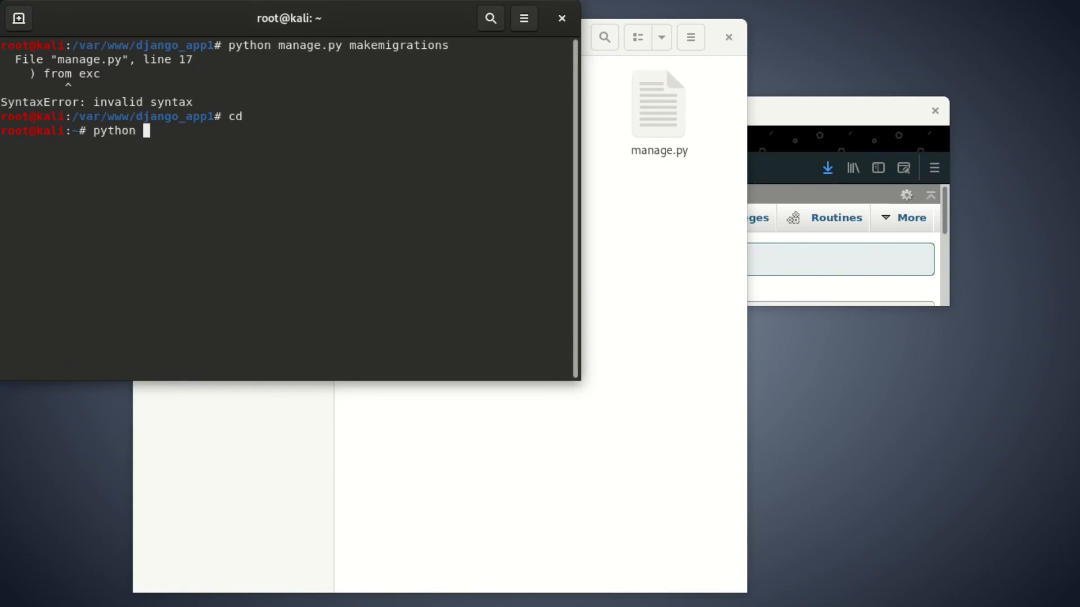
text(manage.py)
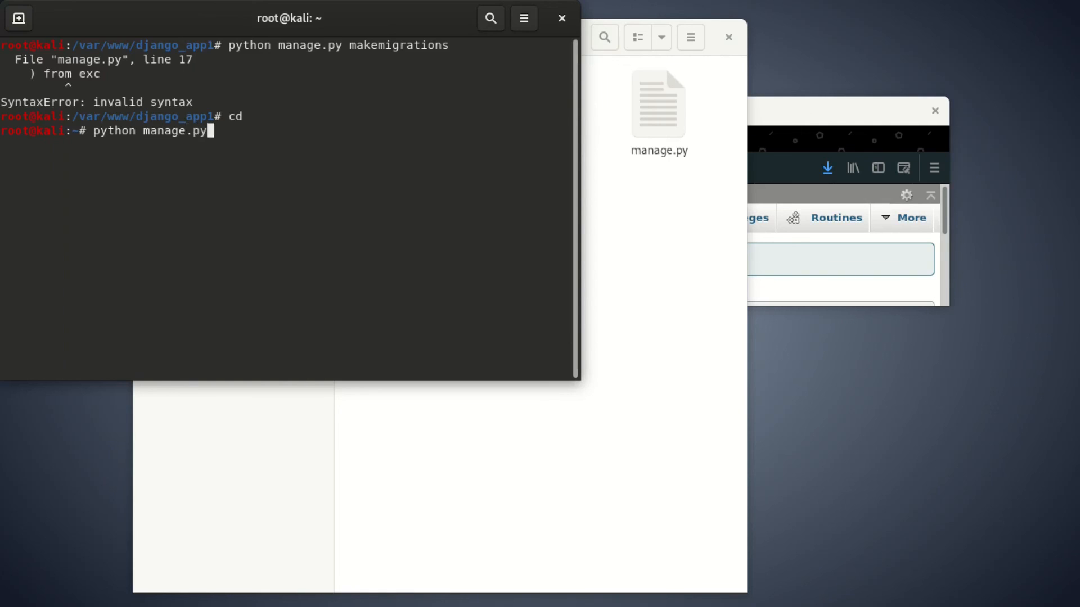
text(mak)
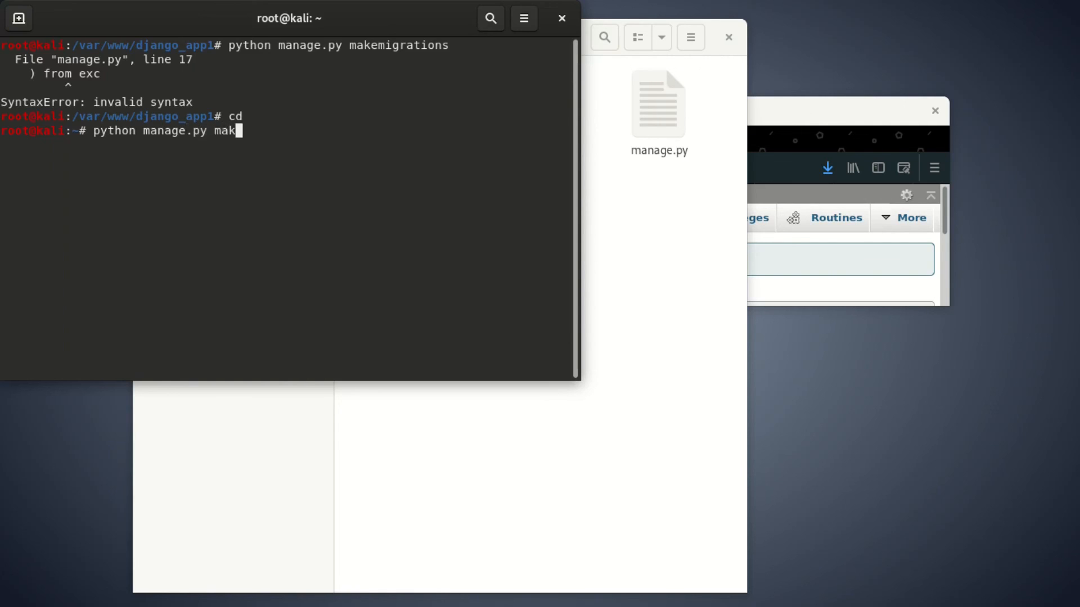
text(mig)
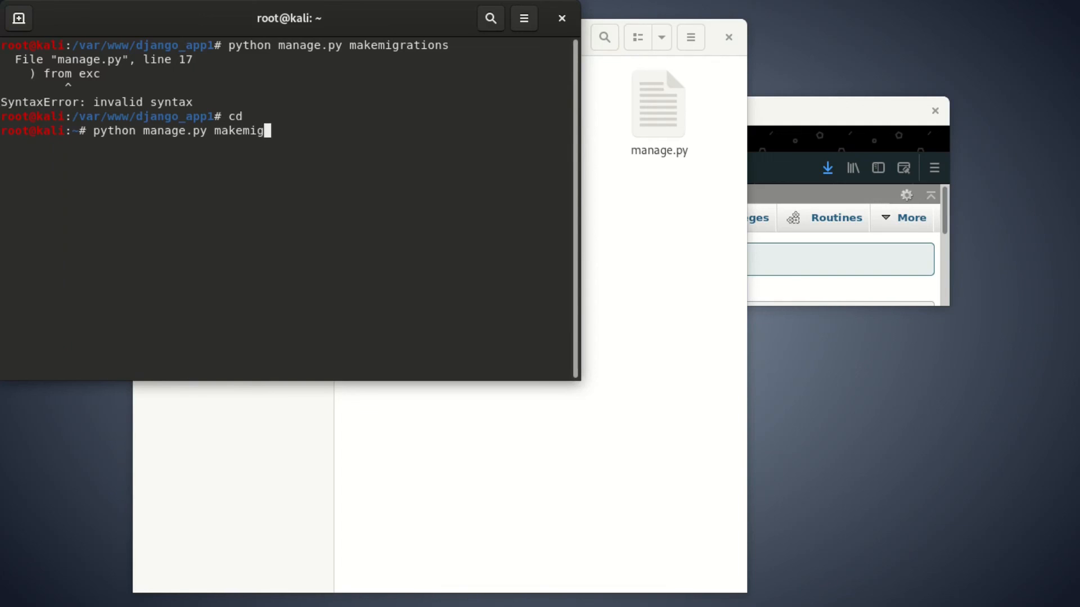
text(ations)
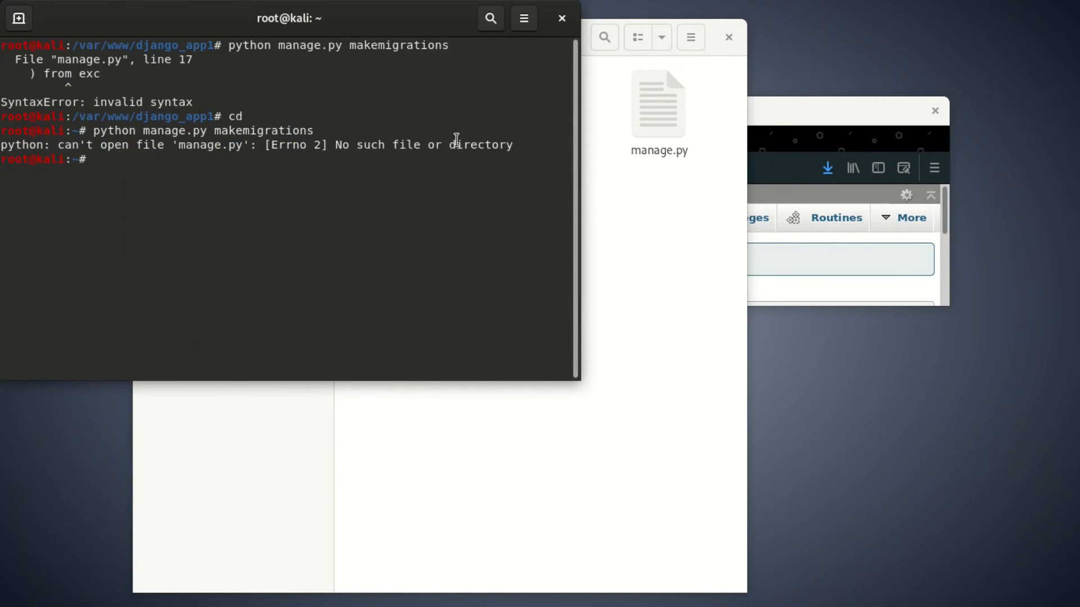
mouse_move(254, 114)
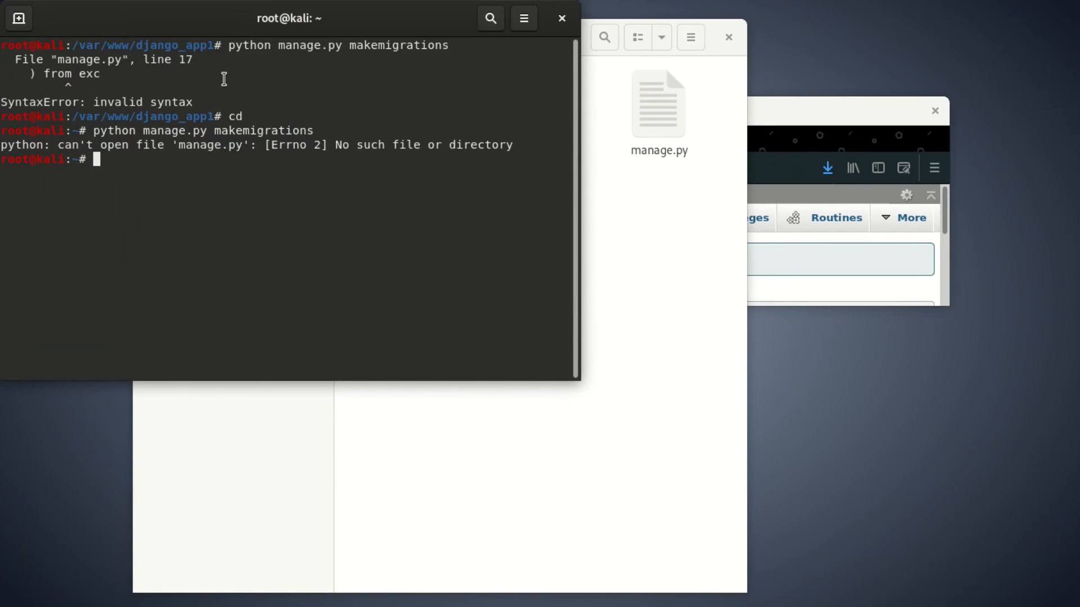
mouse_move(267, 136)
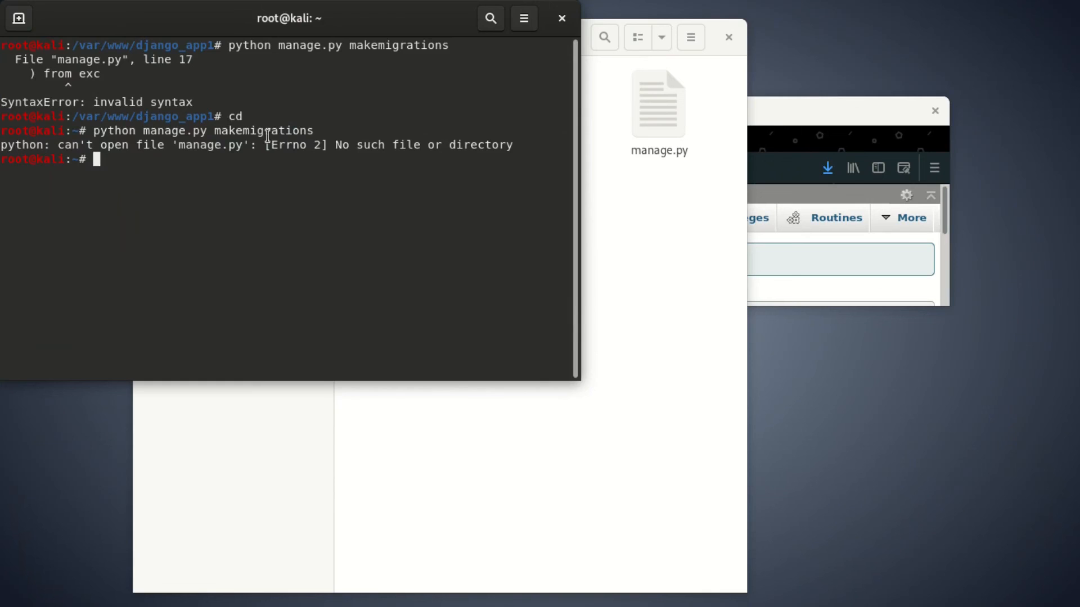